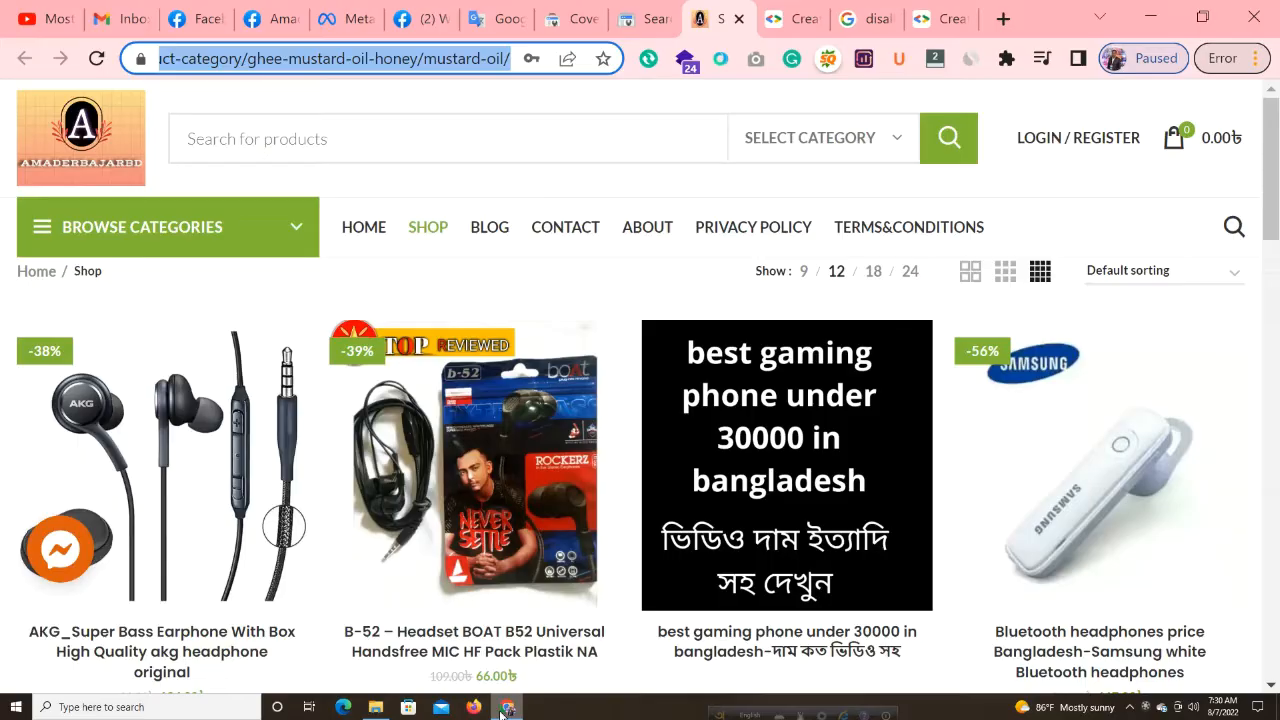
# - Return to the amaderbajarbd.com property's Overview page with the web search clicks chart
pyautogui.click(568, 18)
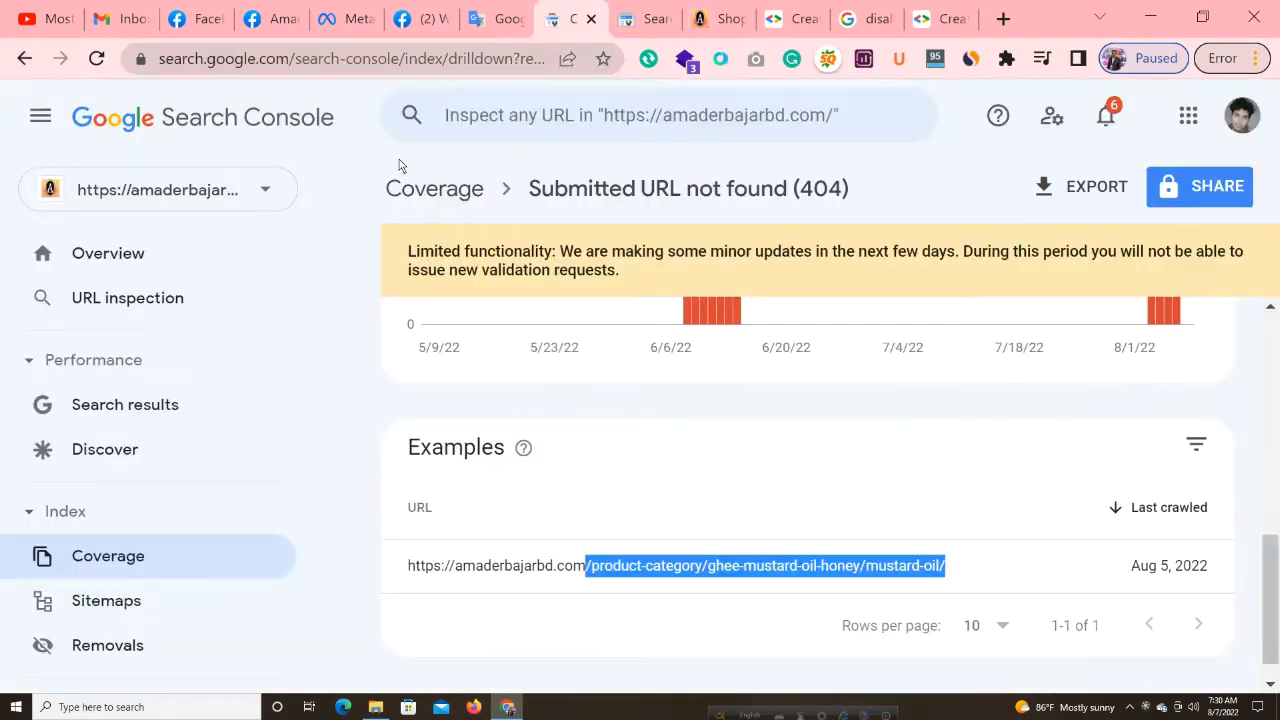
pyautogui.click(108, 252)
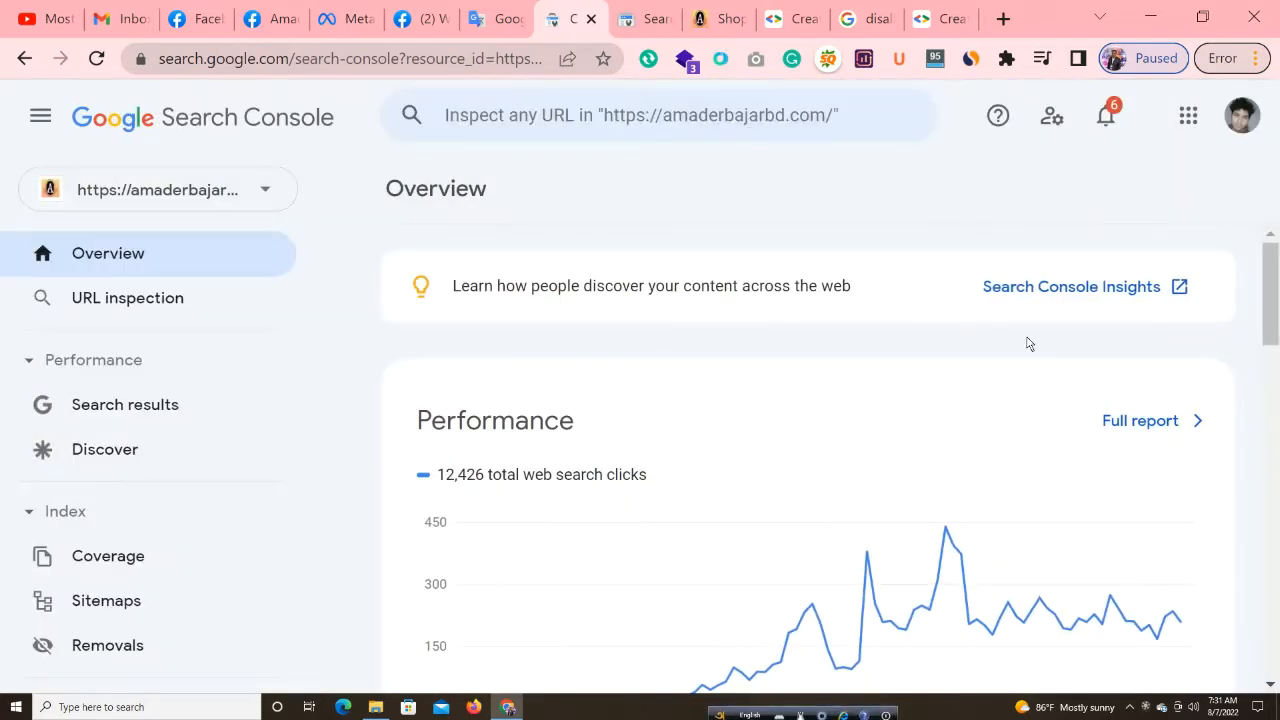
# - Reach the 'Submitted URL not found (404)' report via the New Coverage issue message's Fix link
pyautogui.click(1106, 114)
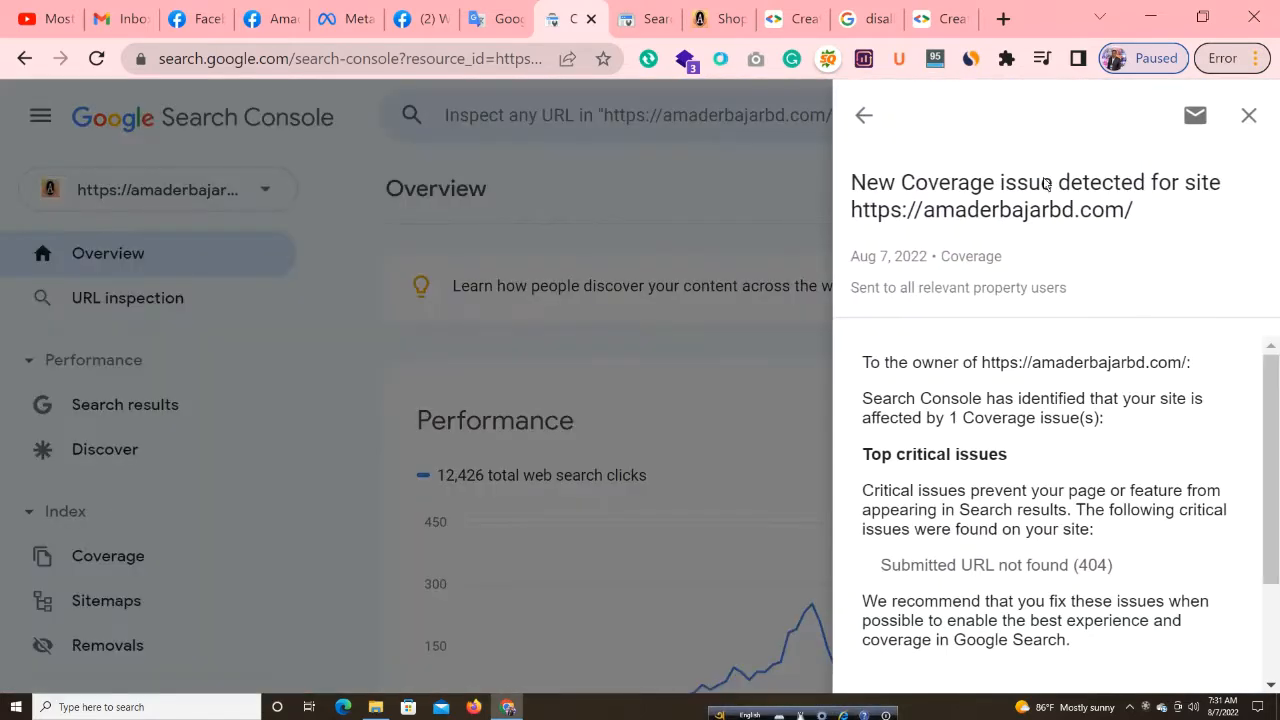
pyautogui.click(864, 114)
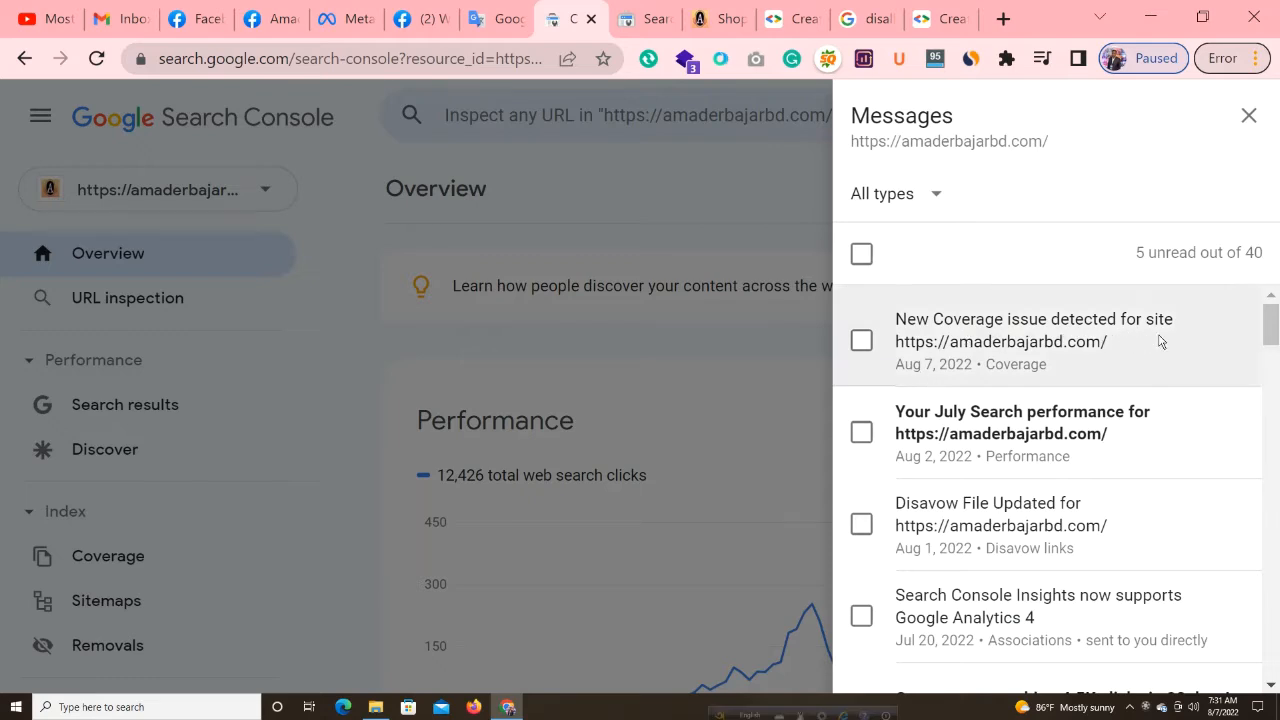
pyautogui.click(1032, 340)
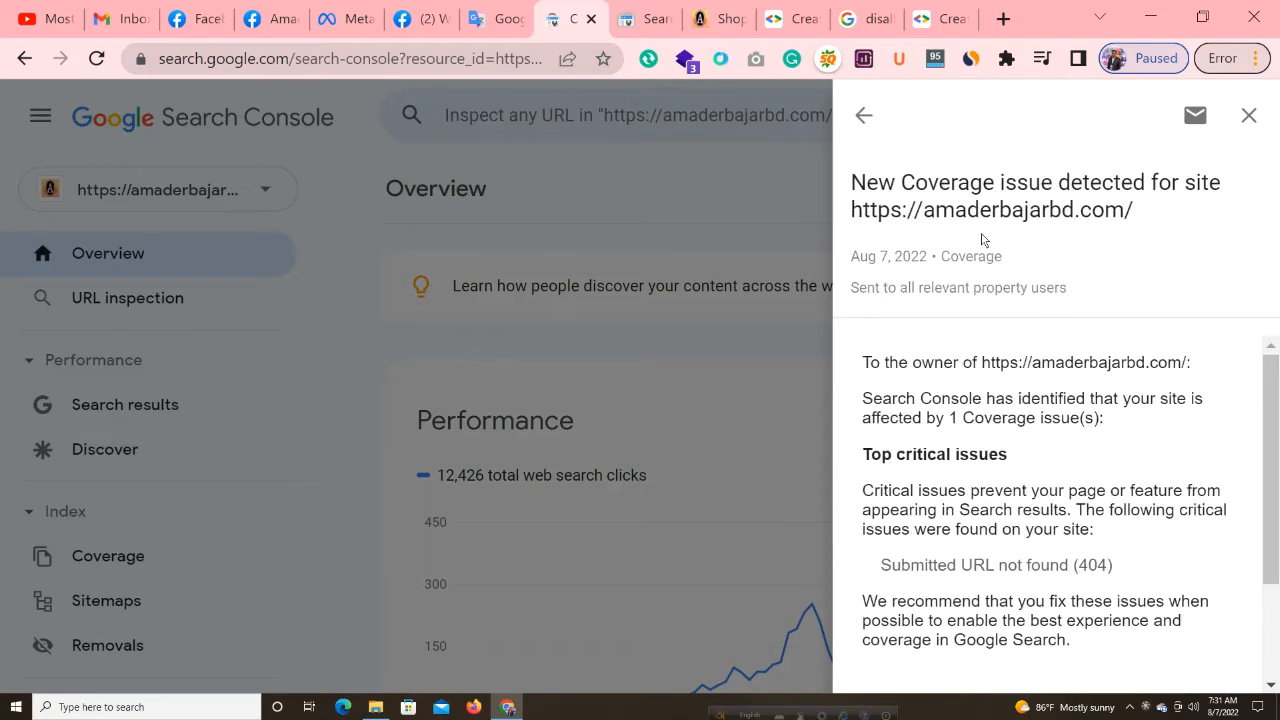
pyautogui.scroll(-3)
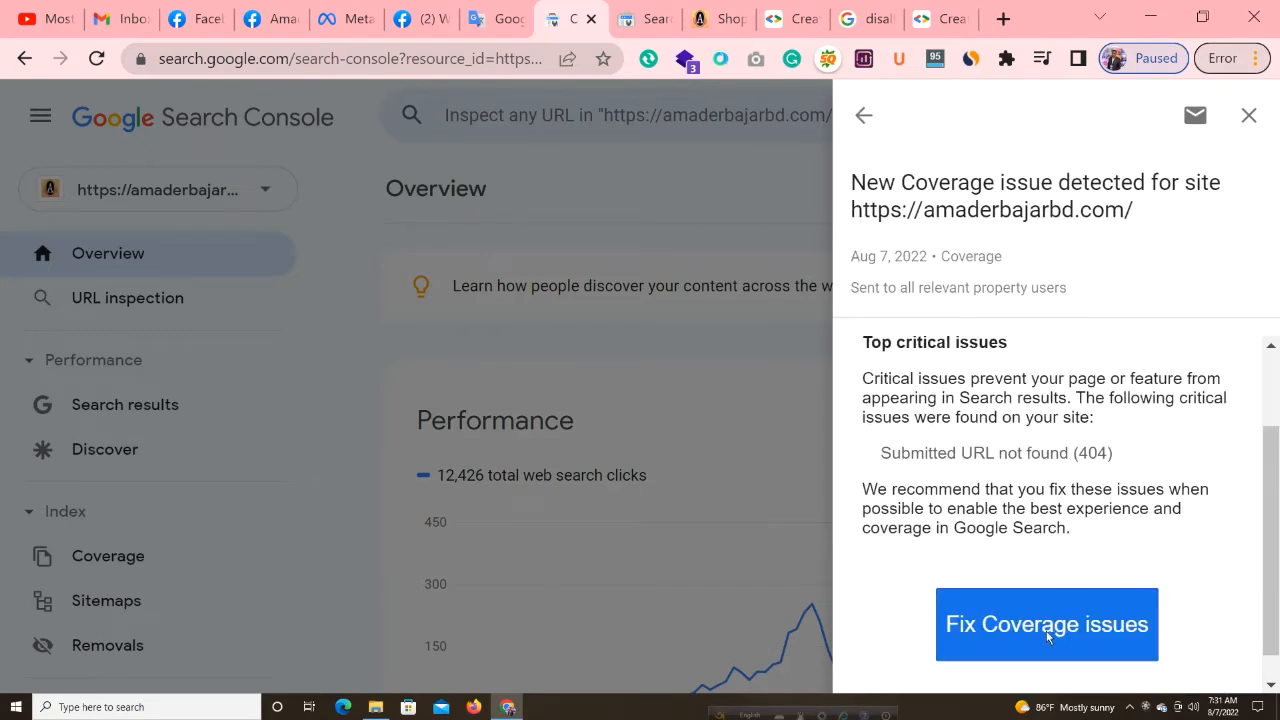
pyautogui.click(1046, 624)
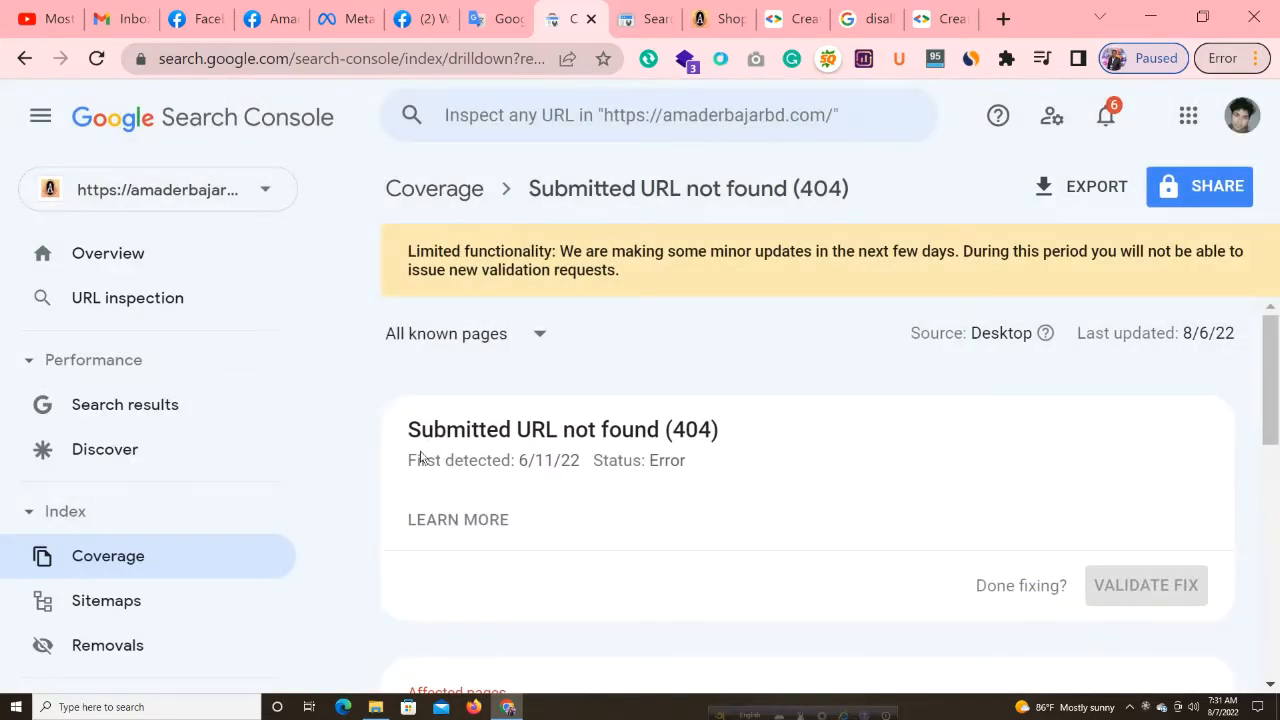
pyautogui.moveTo(628, 518)
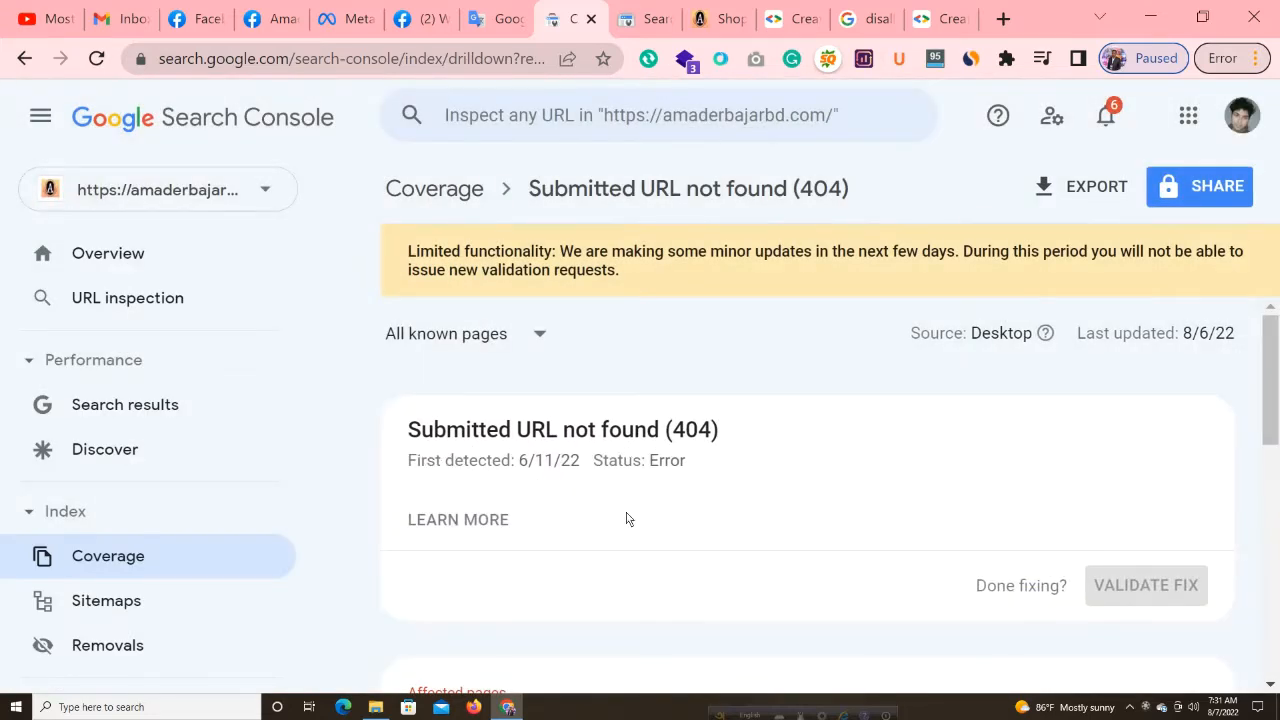
pyautogui.moveTo(754, 434)
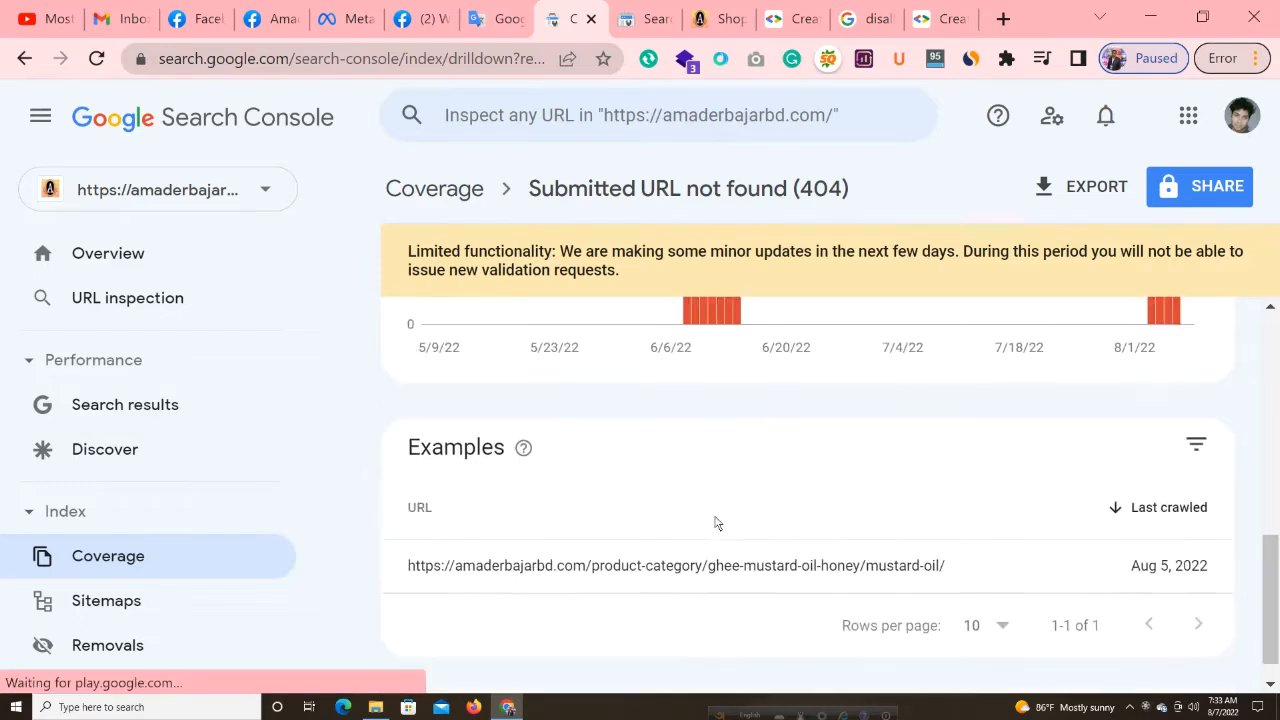
# - Show details for the mustard-oil 404 example URL and launch its robots.txt blocking test
pyautogui.click(676, 564)
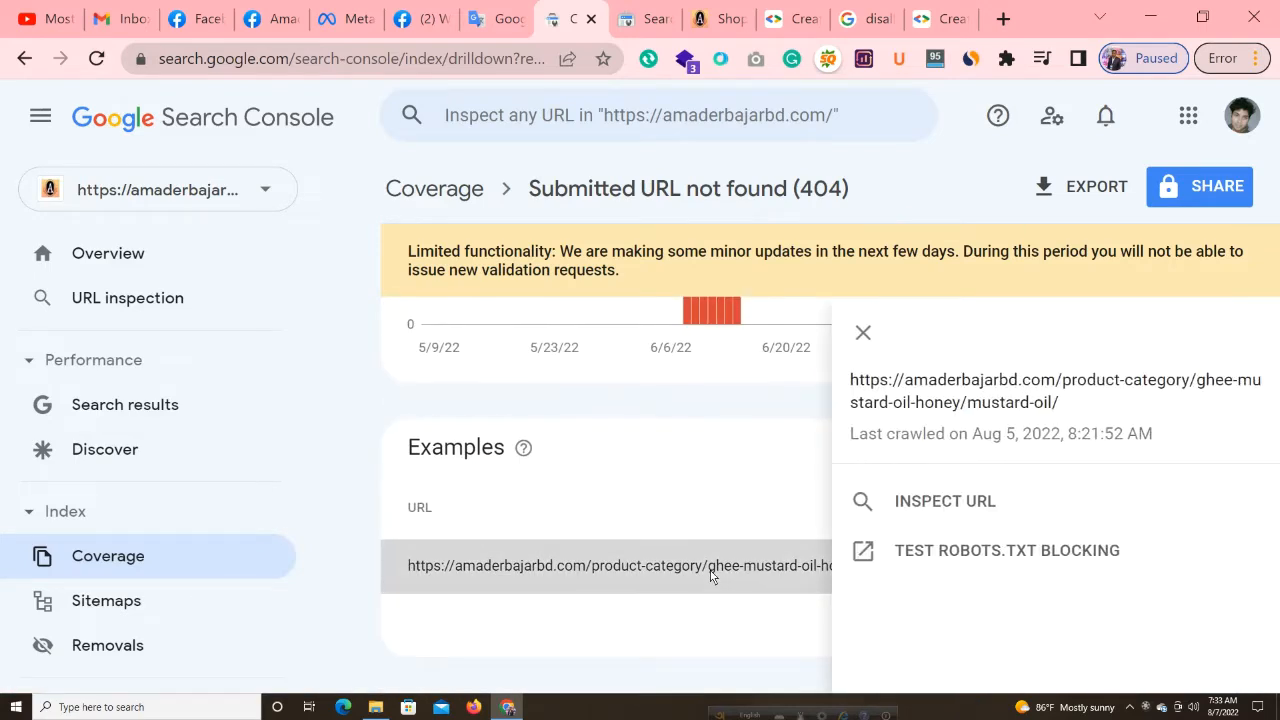
pyautogui.click(862, 332)
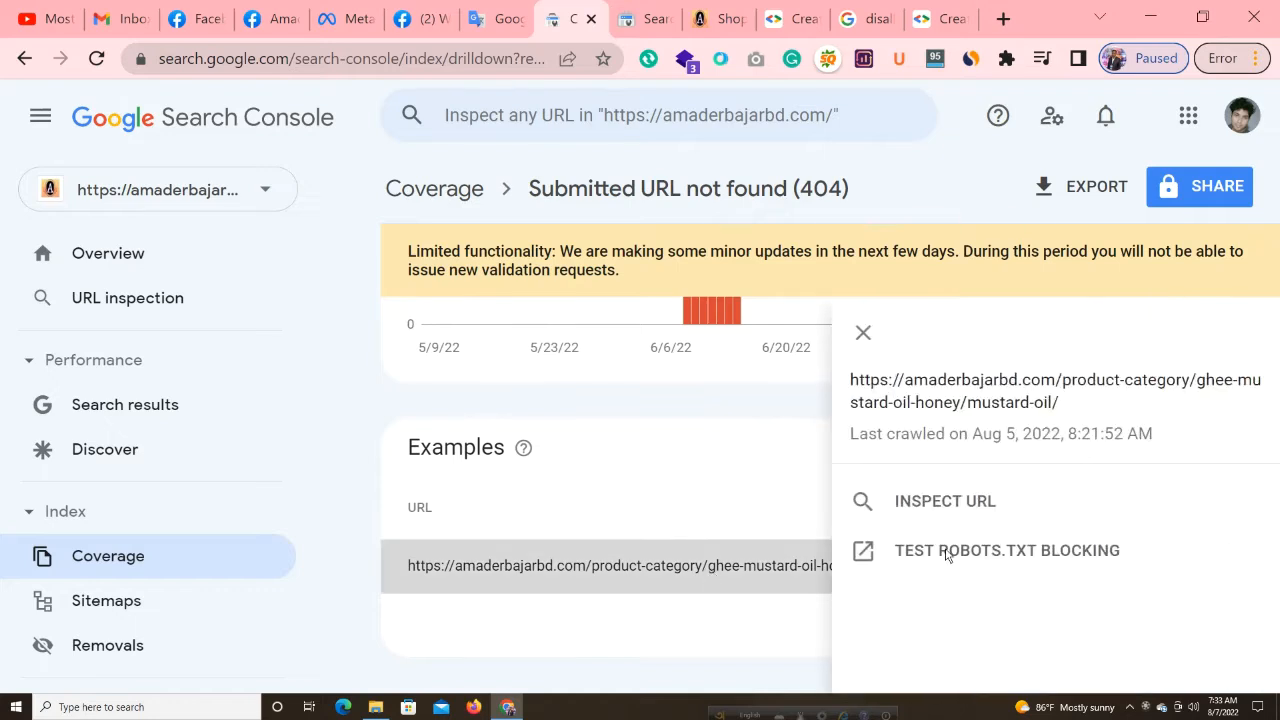
pyautogui.click(1008, 550)
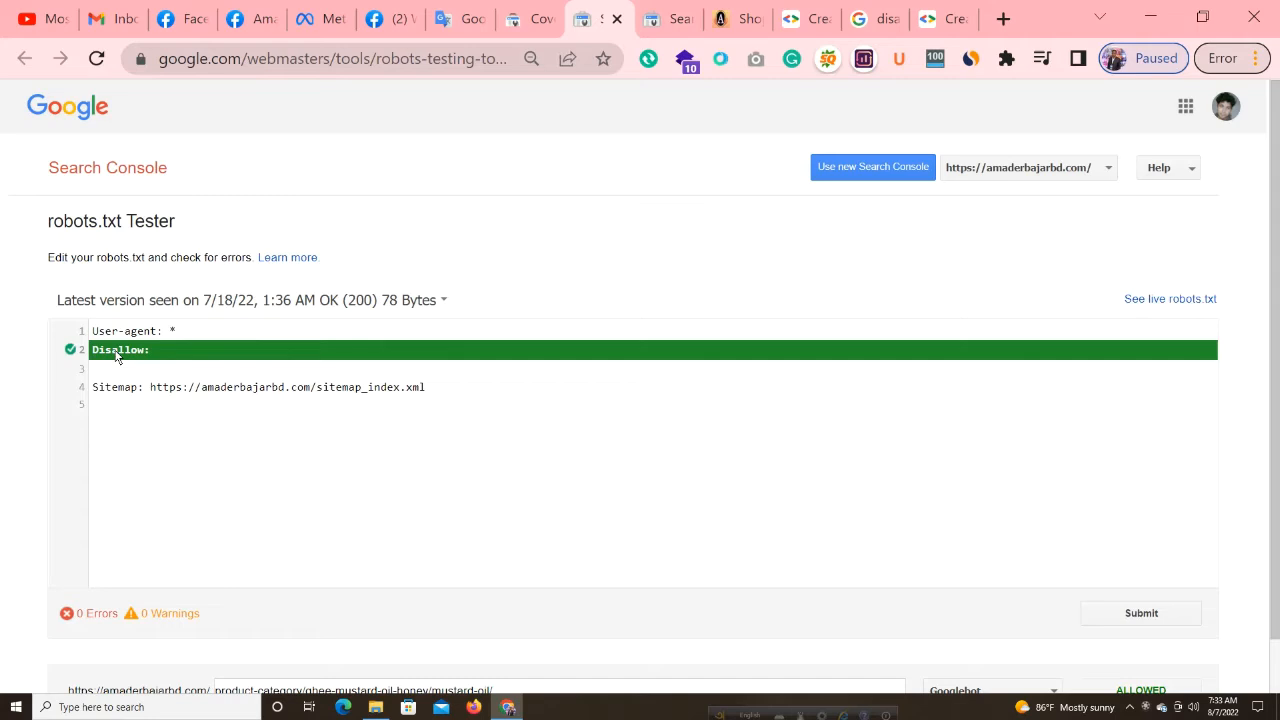
pyautogui.moveTo(148, 368)
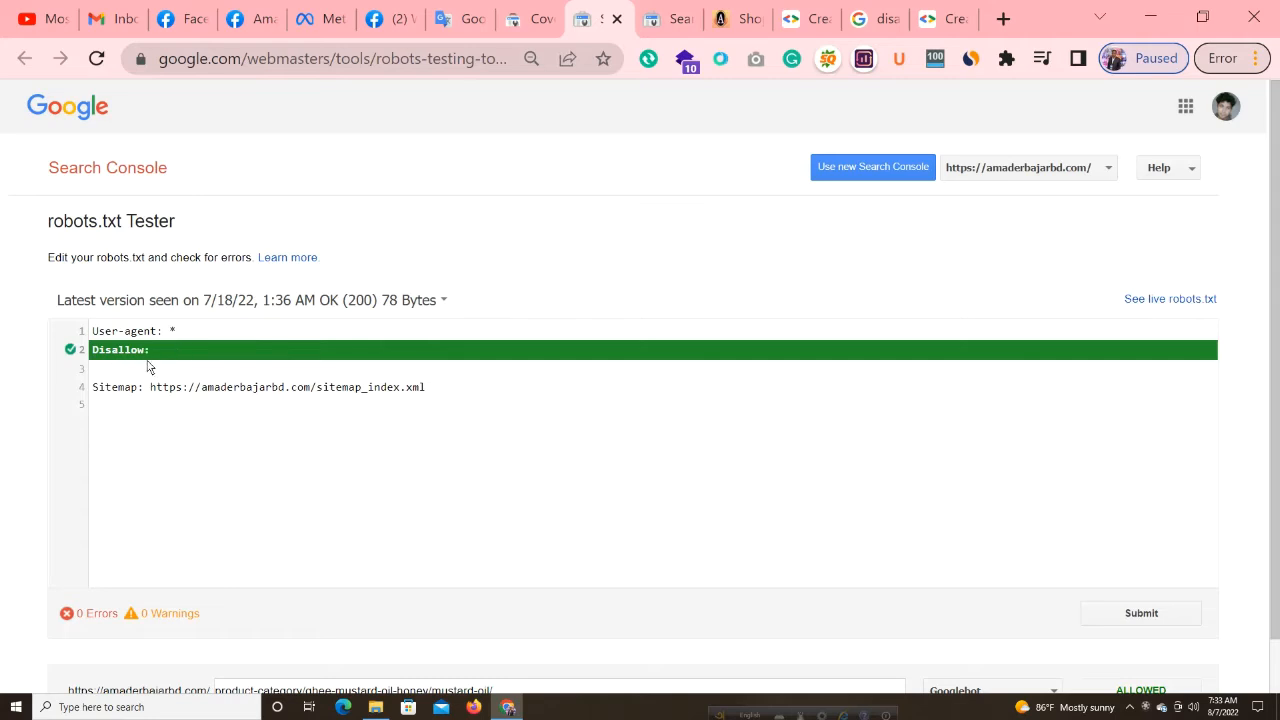
pyautogui.moveTo(180, 358)
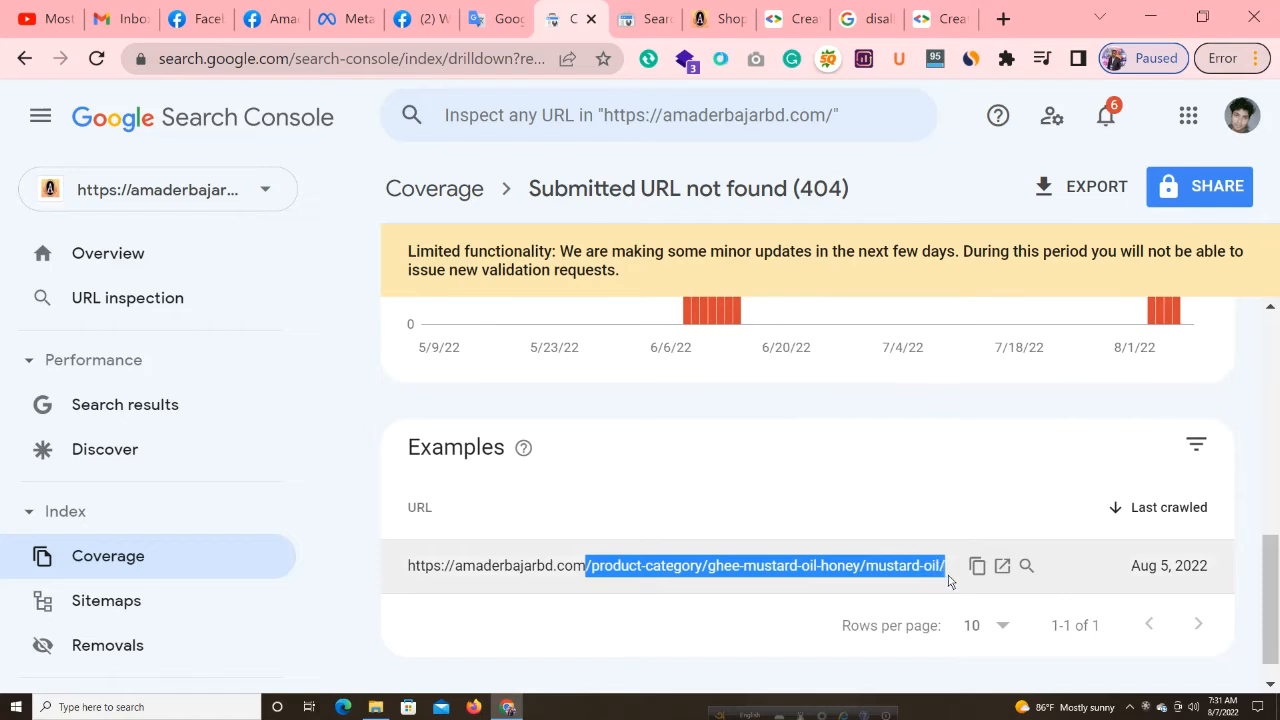
pyautogui.moveTo(972, 584)
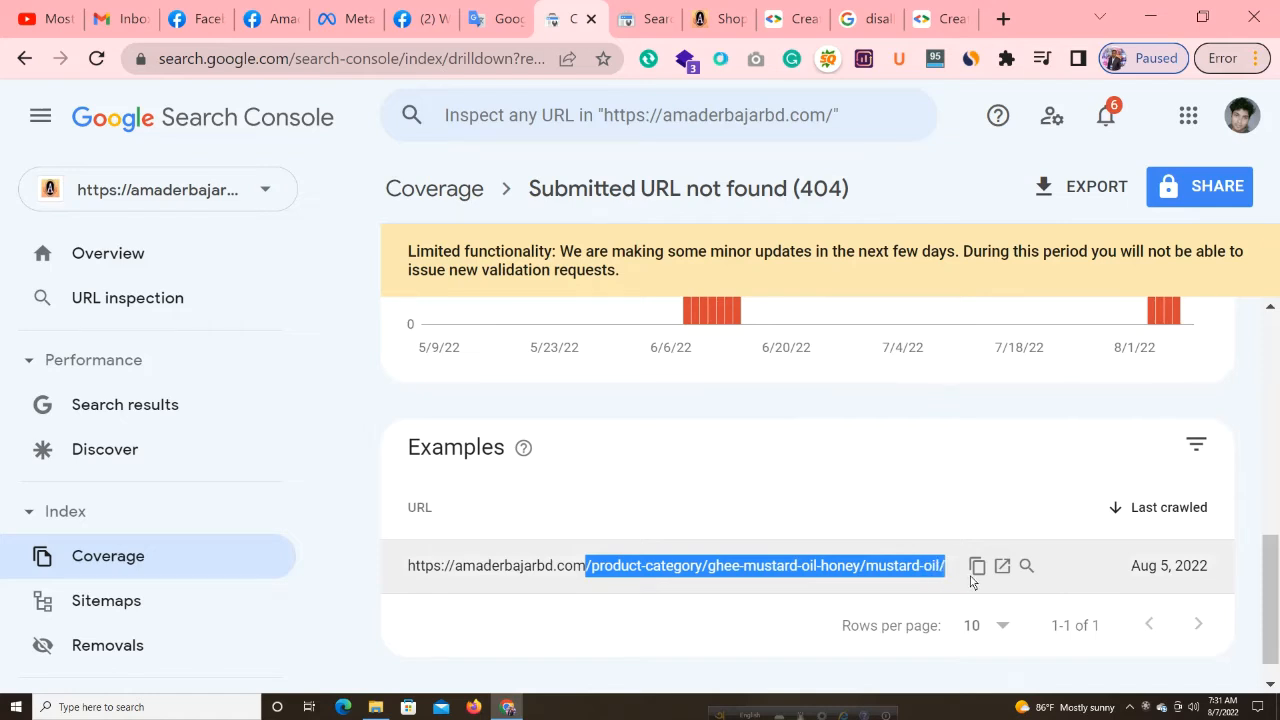
pyautogui.moveTo(1174, 580)
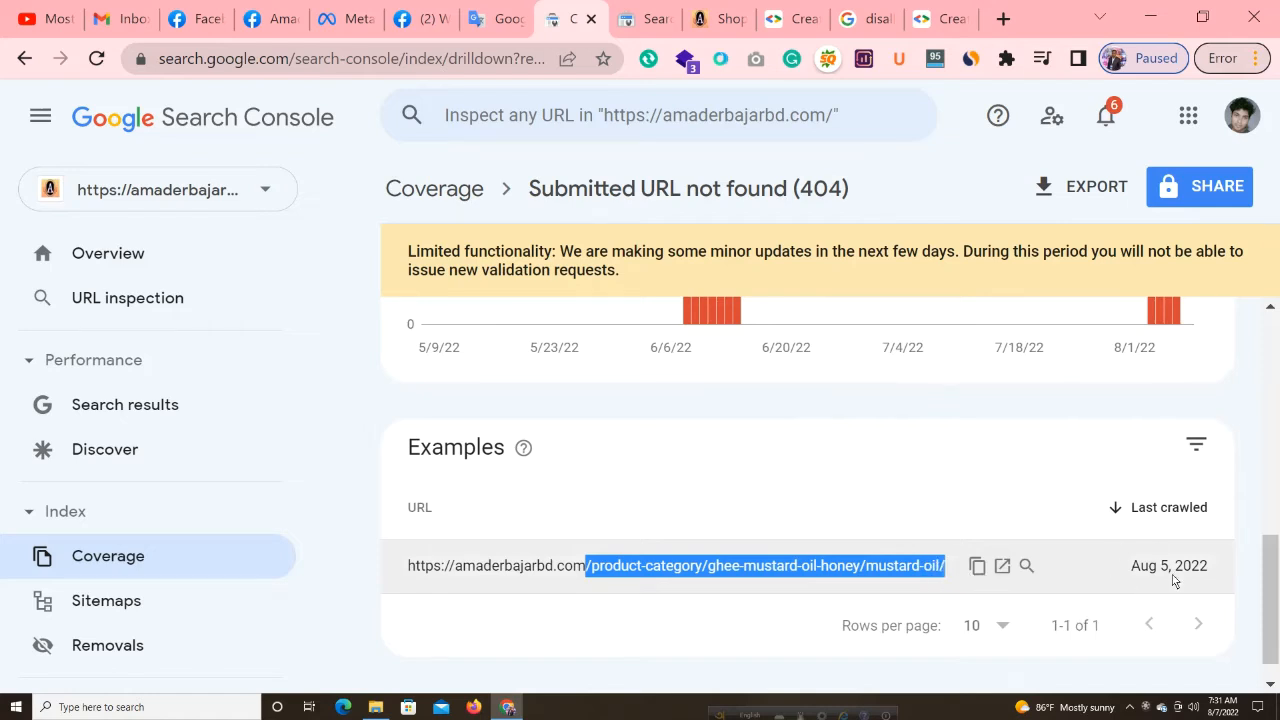
# - Review the Examples table for the path, then return to the robots.txt Tester
pyautogui.scroll(3)
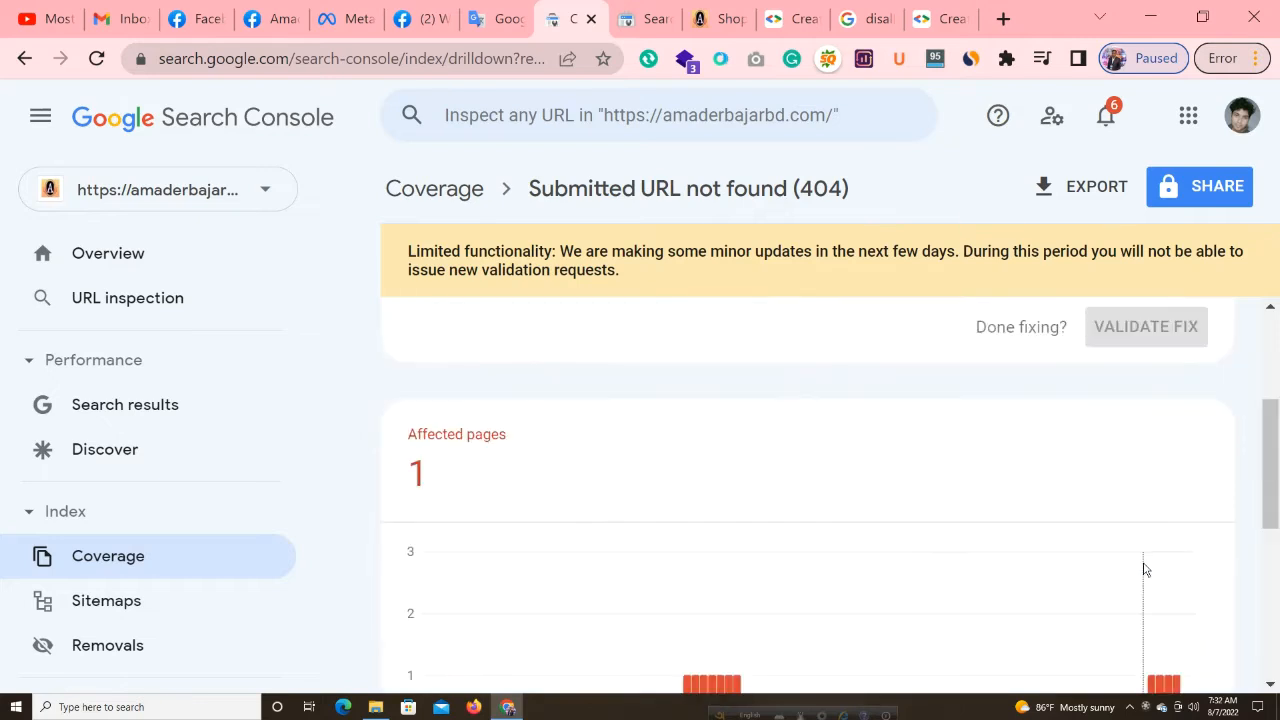
pyautogui.scroll(-3)
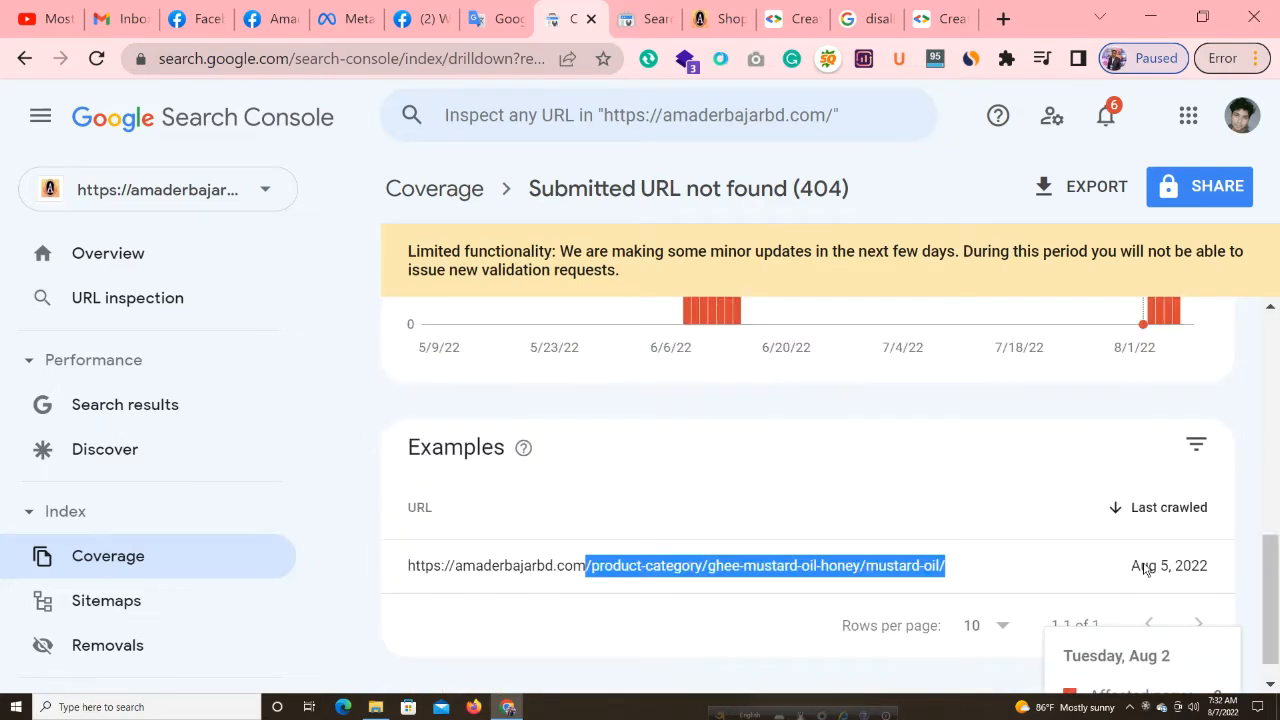
pyautogui.click(570, 18)
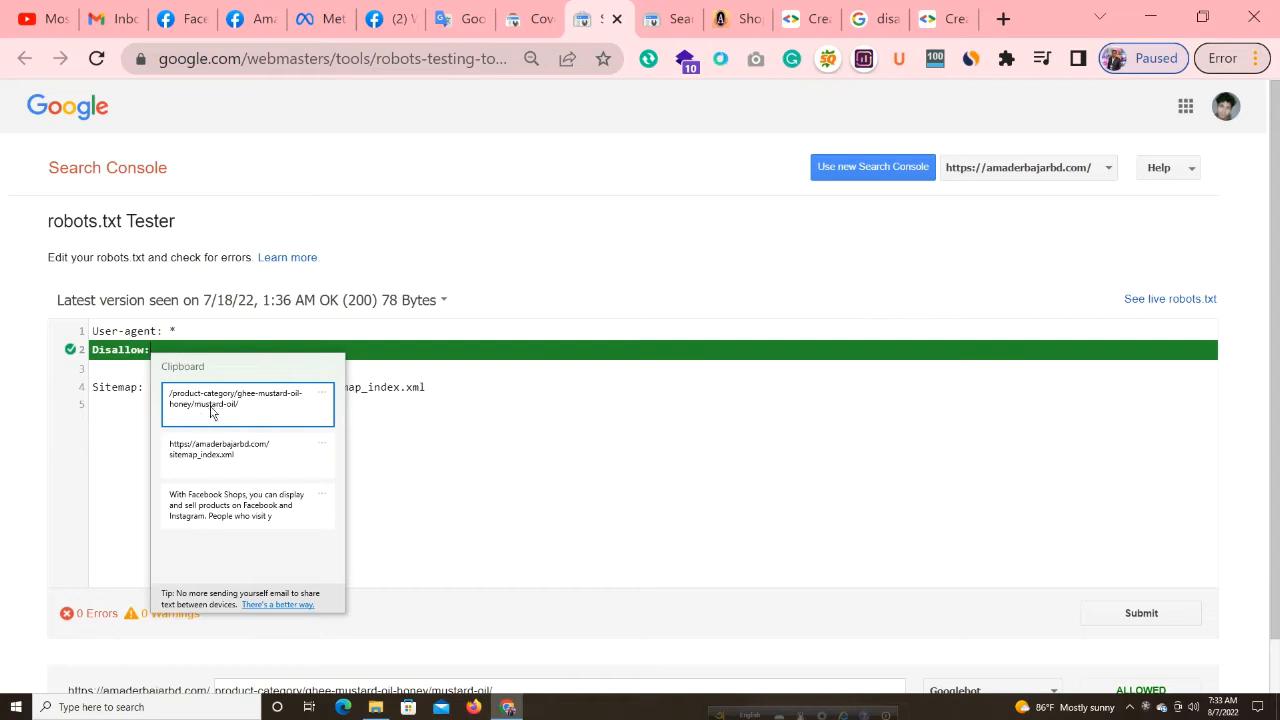
# - Add the Disallow line for the mustard-oil path and focus the empty URL test field
pyautogui.click(248, 398)
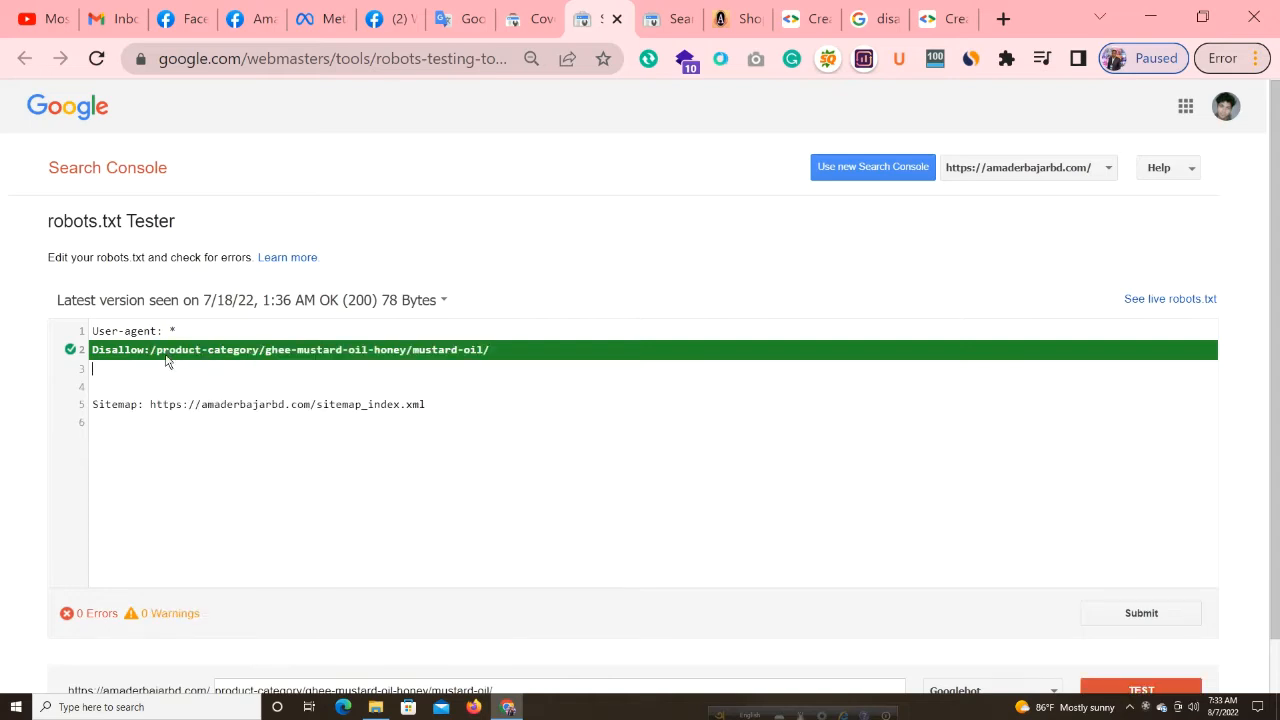
pyautogui.scroll(-3)
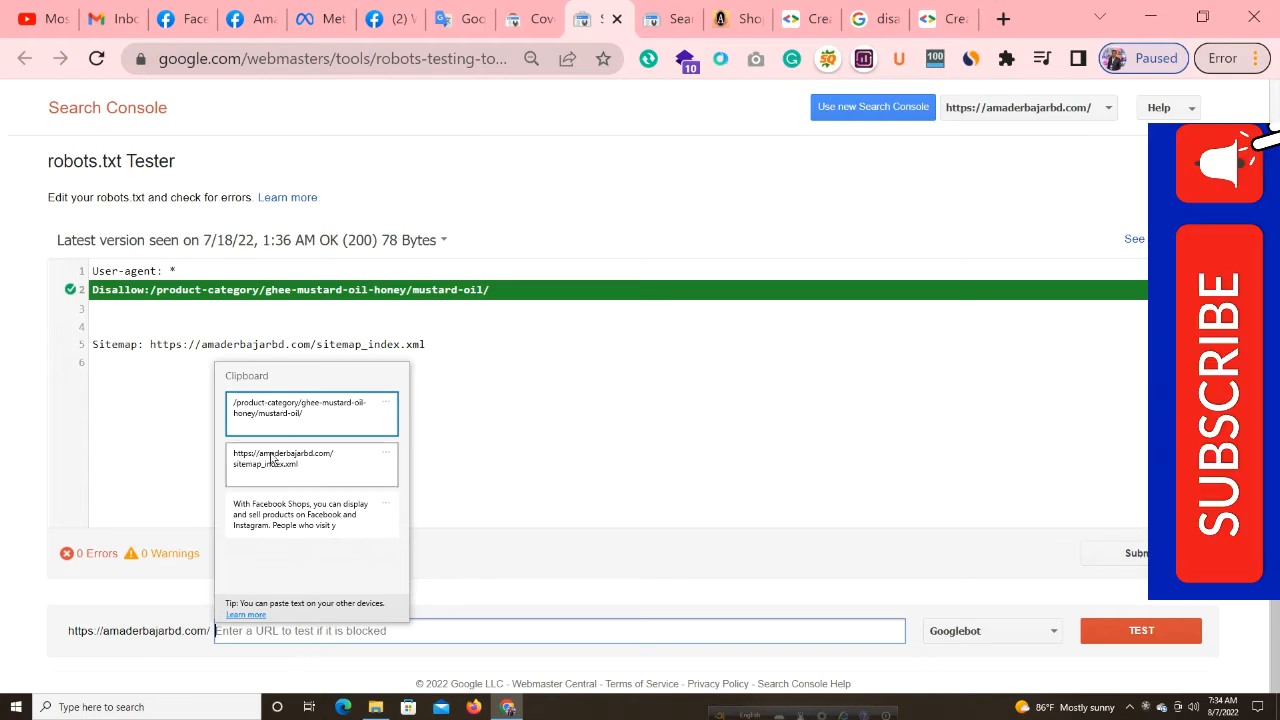
pyautogui.moveTo(100, 592)
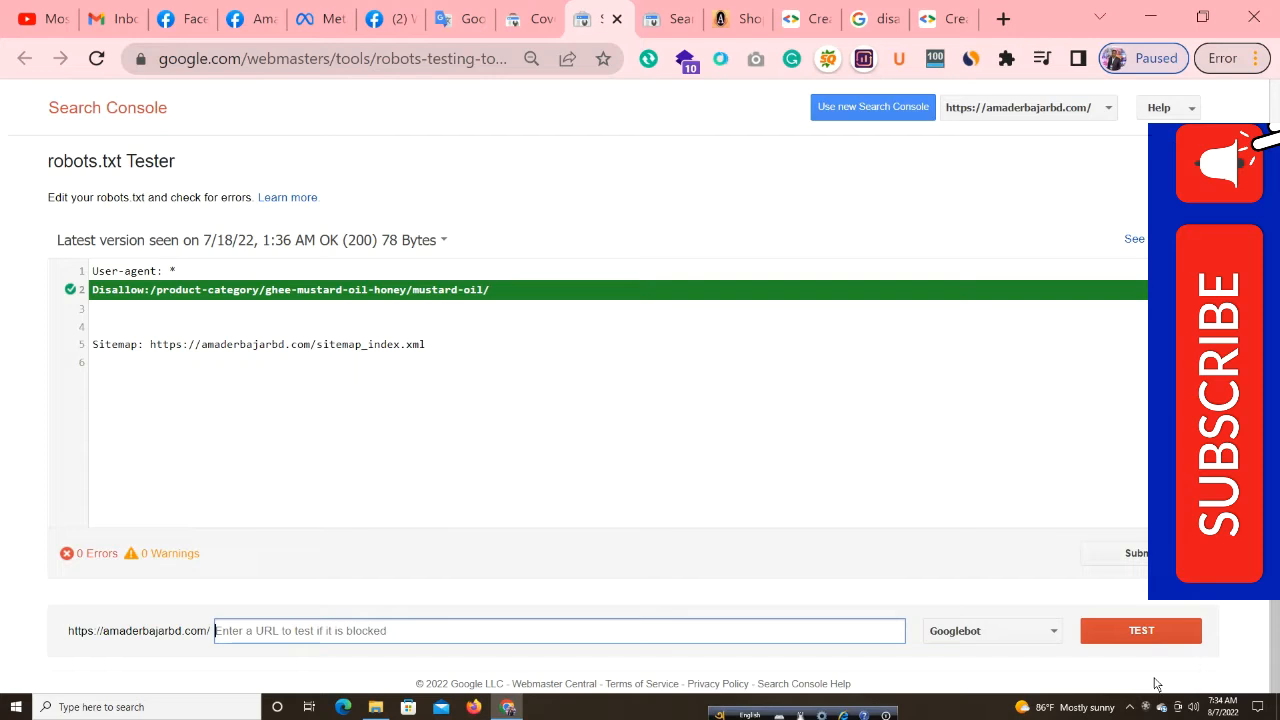
pyautogui.click(1140, 630)
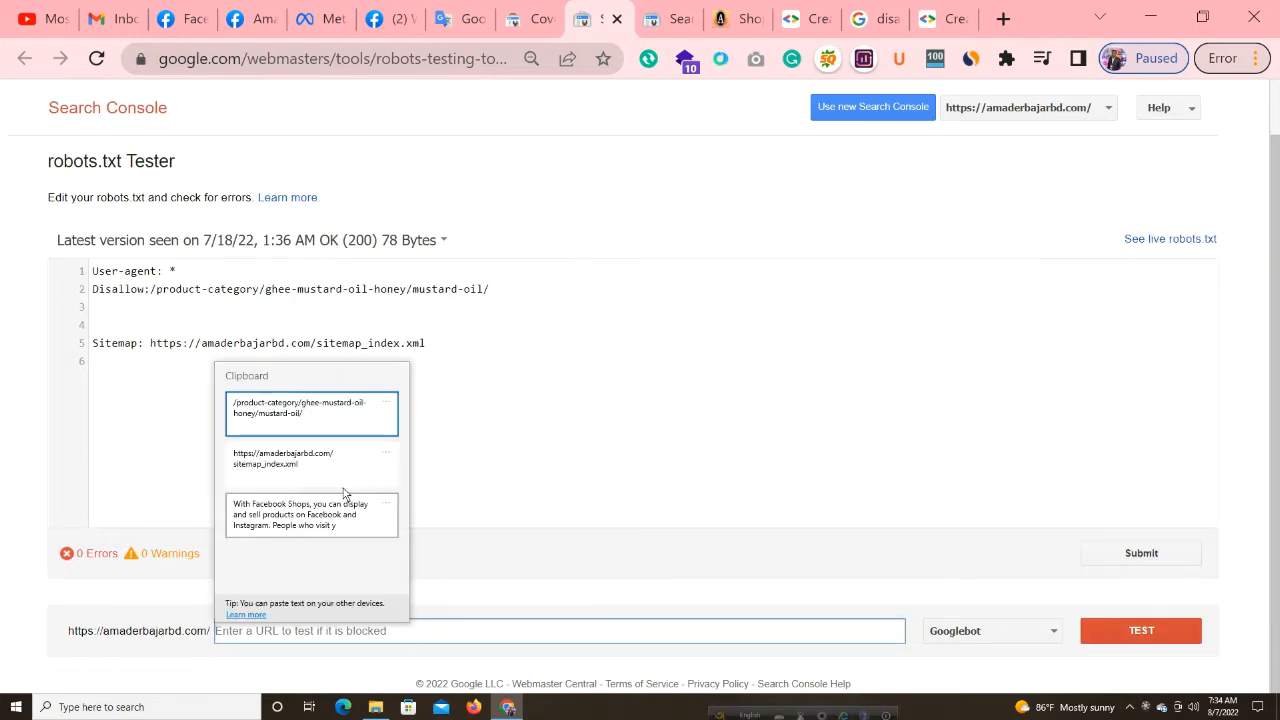
# - Test /product-category/ghee-mustard-oil-honey/mustard-oil/, fixing its start, until it reports BLOCKED
pyautogui.click(310, 408)
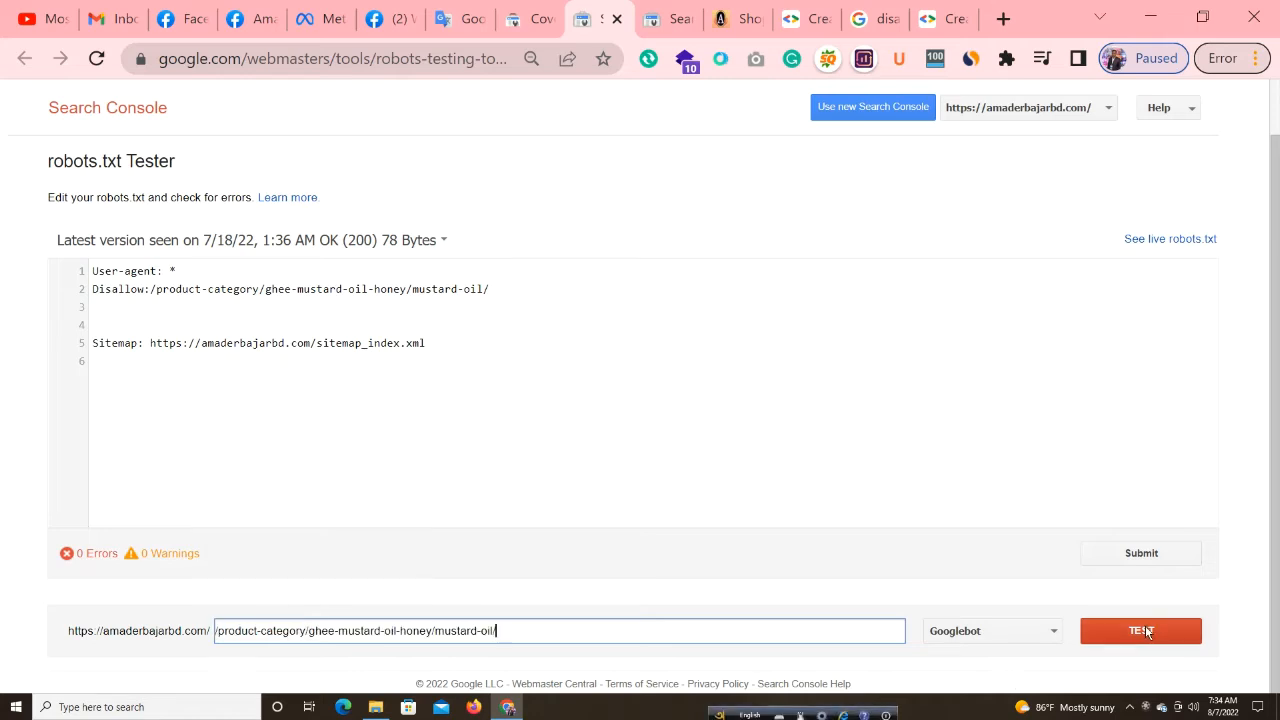
pyautogui.click(1140, 630)
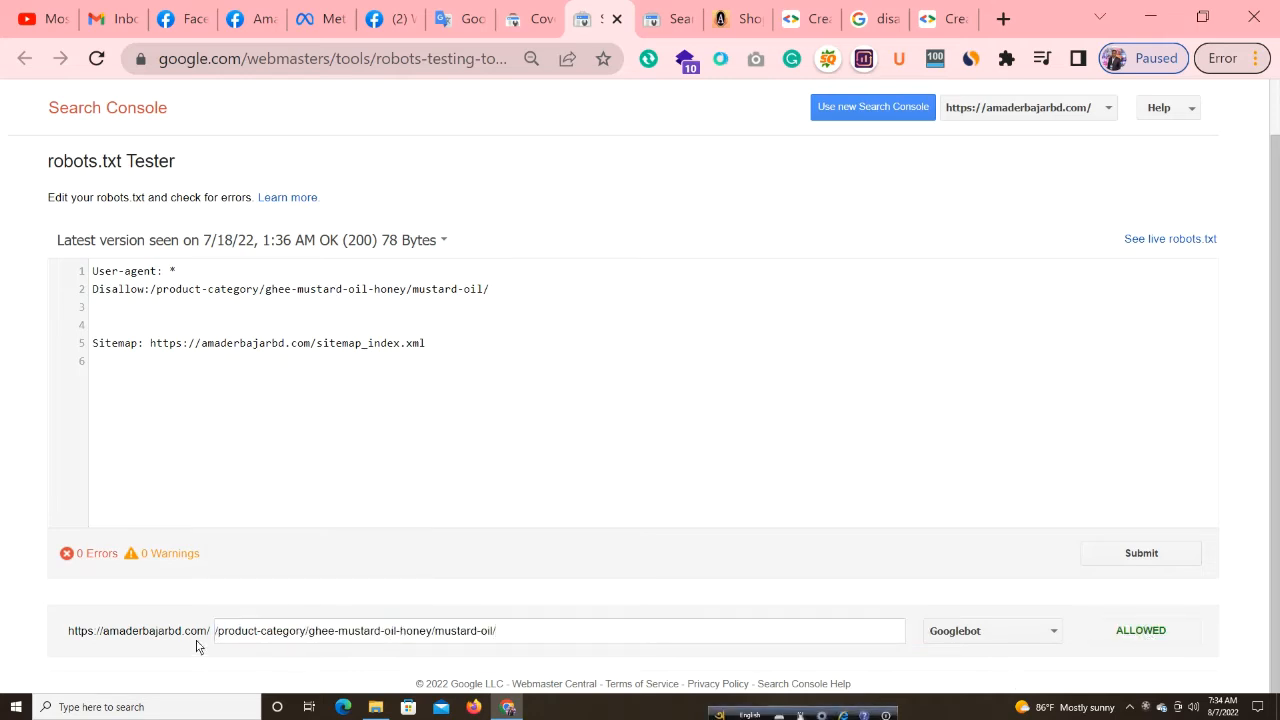
pyautogui.click(556, 630)
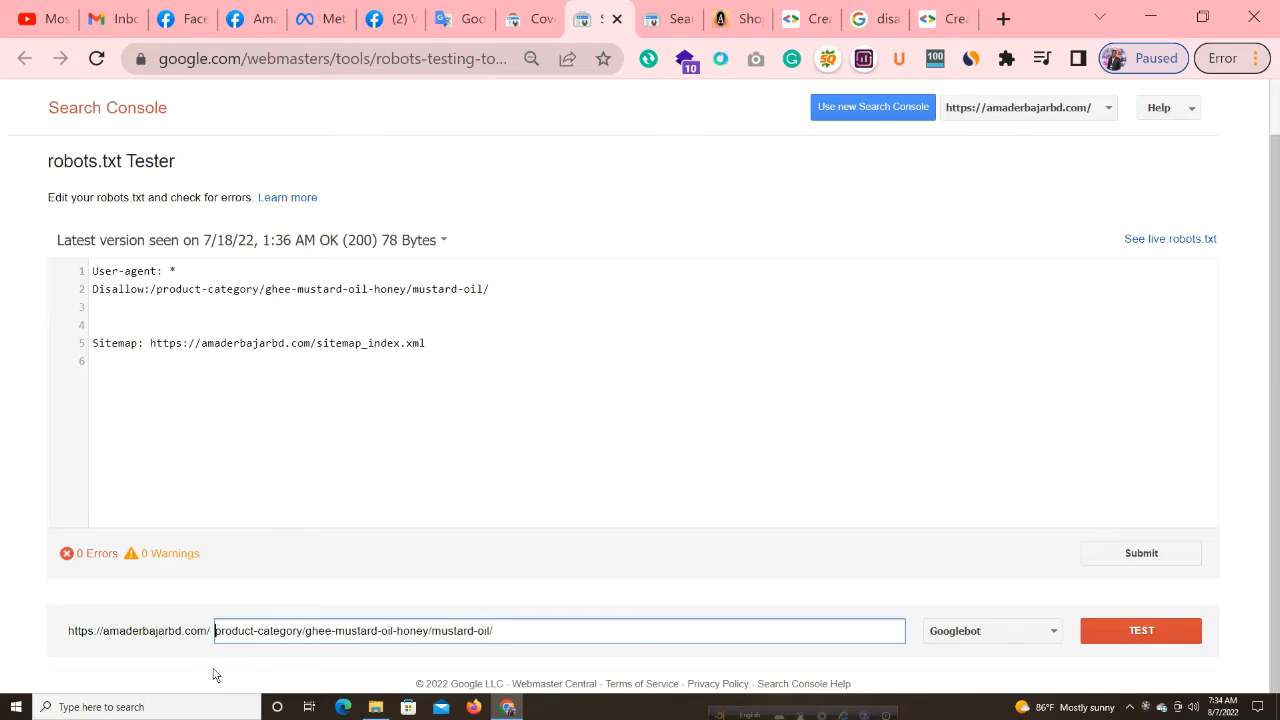
pyautogui.moveTo(302, 552)
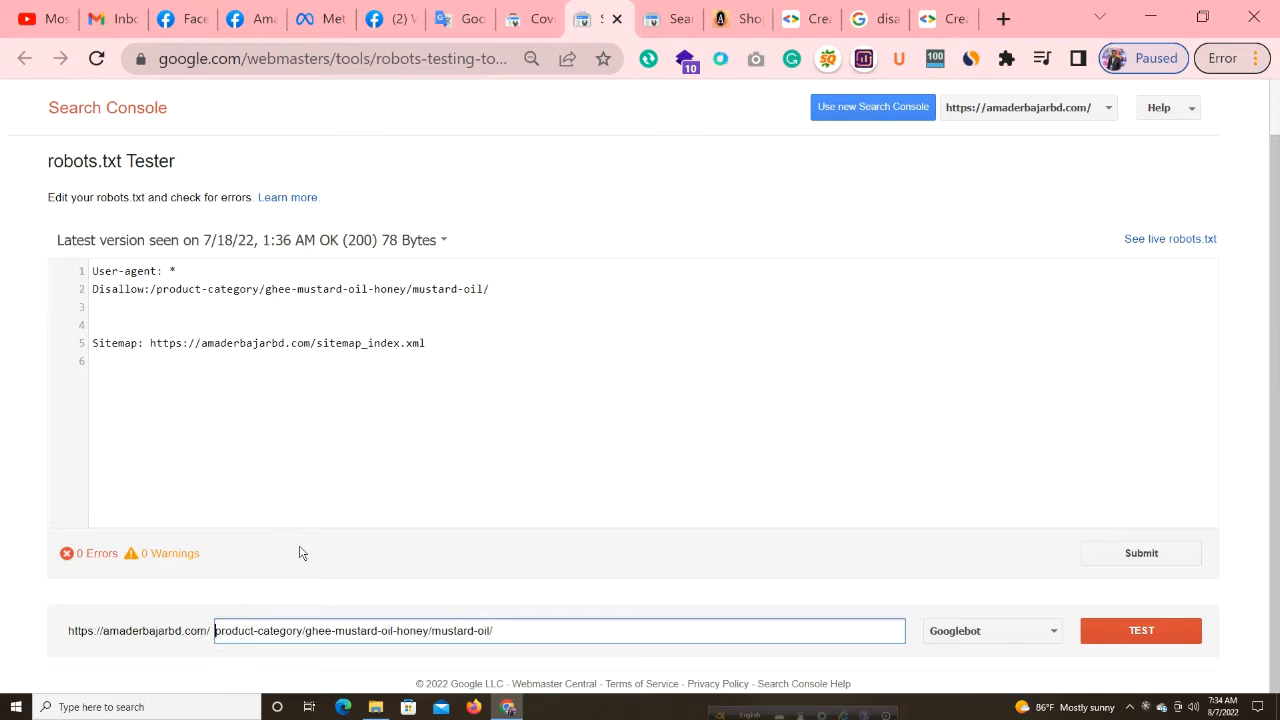
pyautogui.moveTo(152, 304)
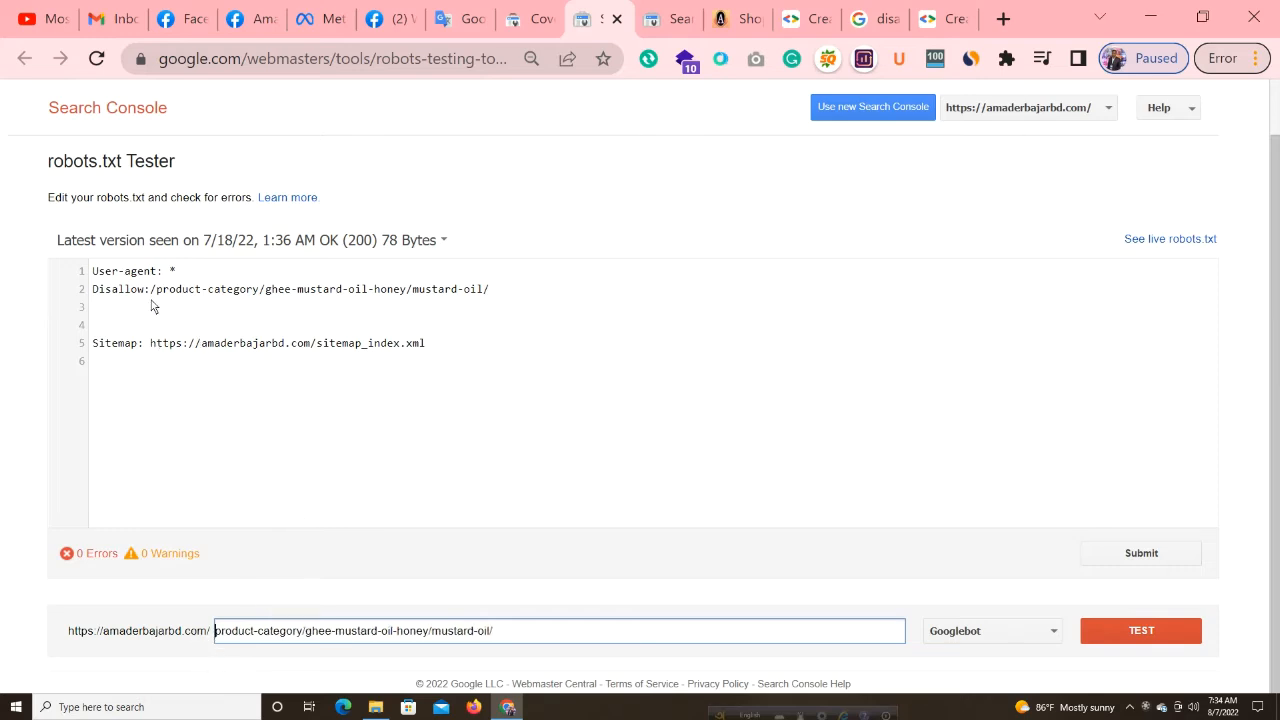
pyautogui.click(1140, 630)
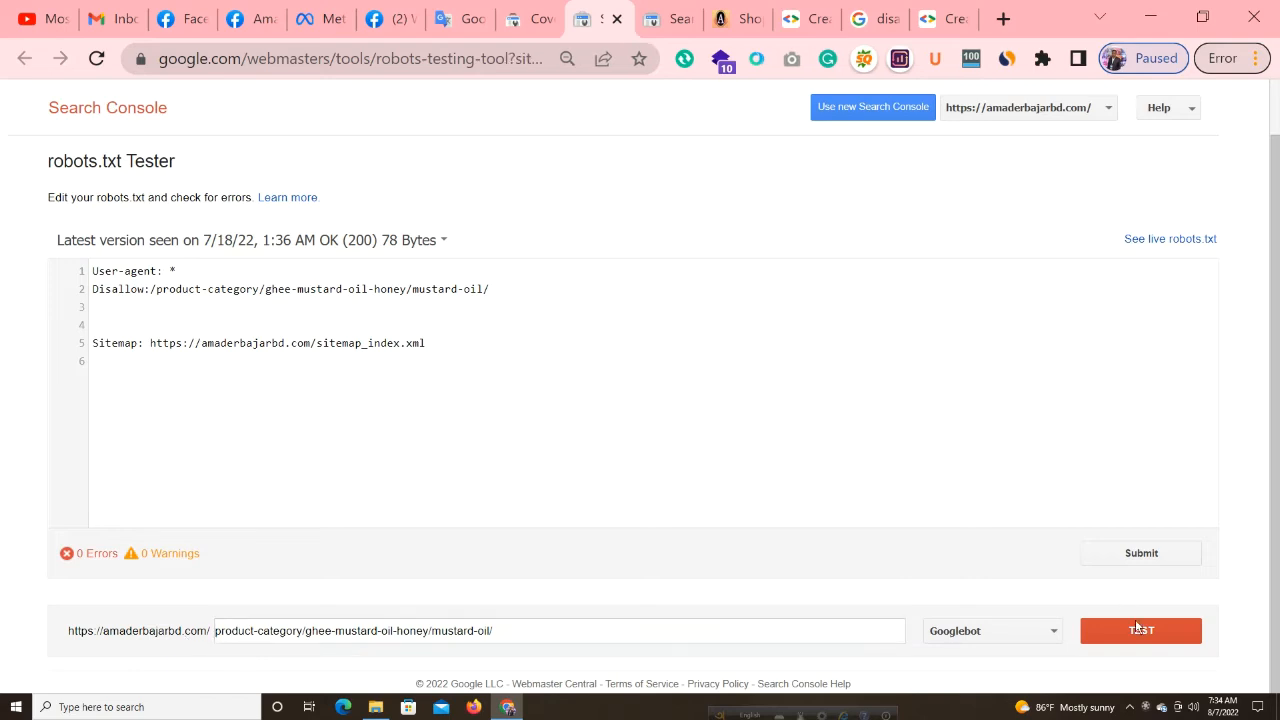
pyautogui.click(1140, 630)
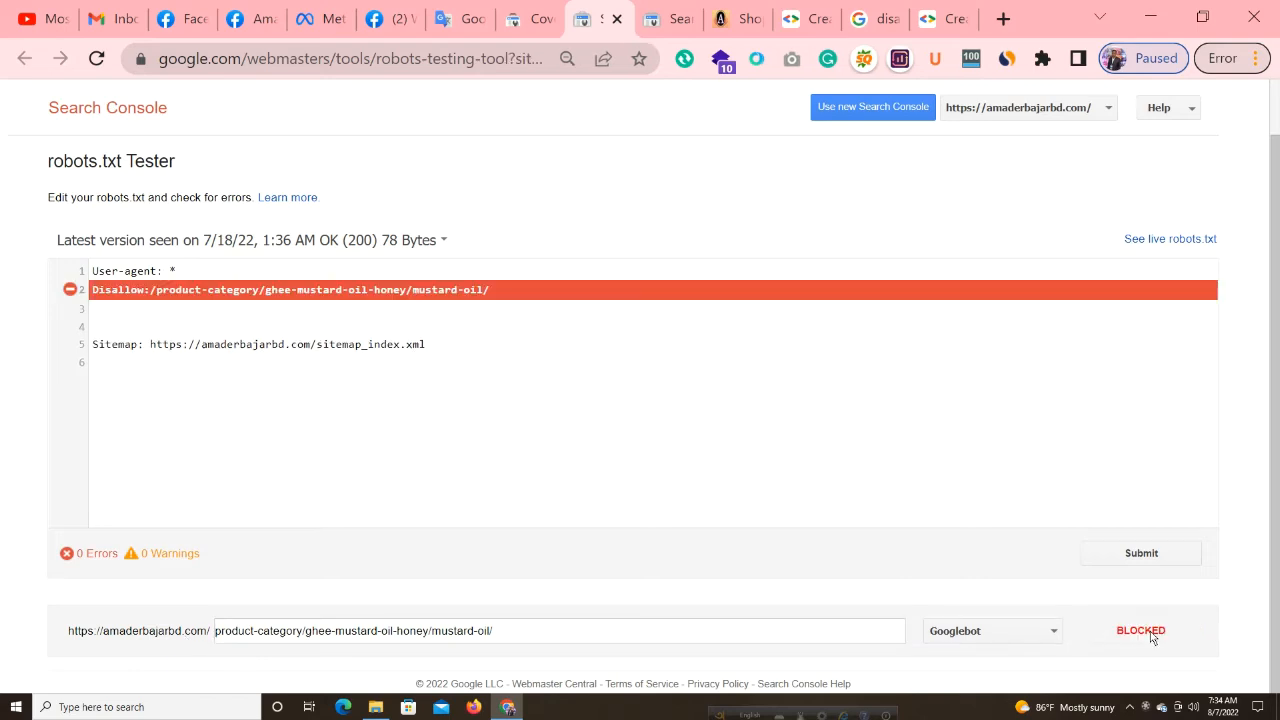
pyautogui.moveTo(752, 568)
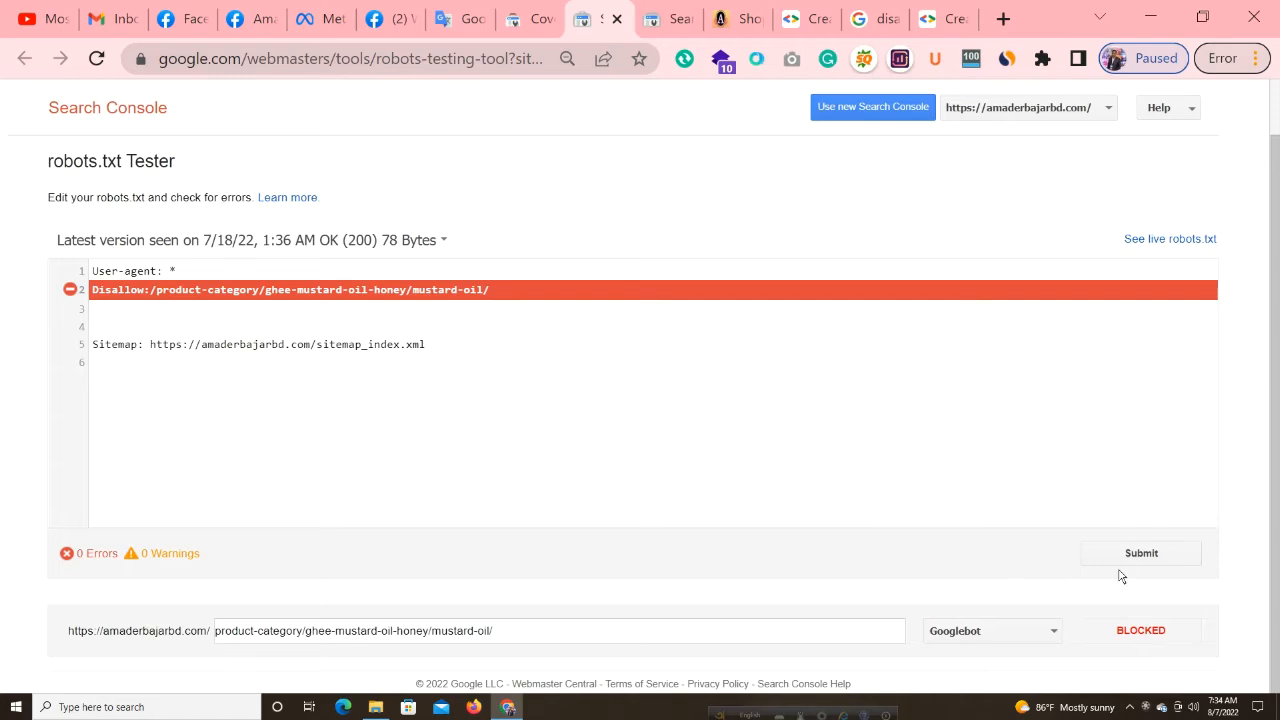
# - Submit the updated robots.txt to Google, confirm Success and close the dialog
pyautogui.click(1140, 552)
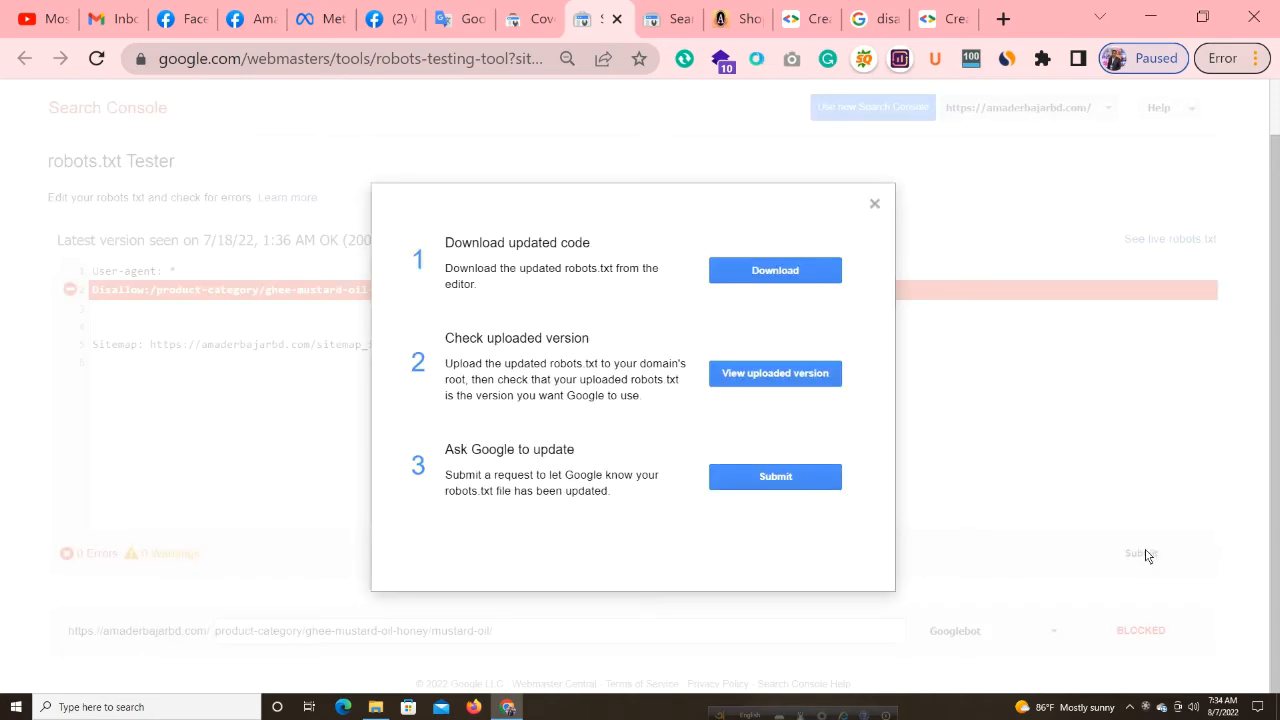
pyautogui.moveTo(1136, 556)
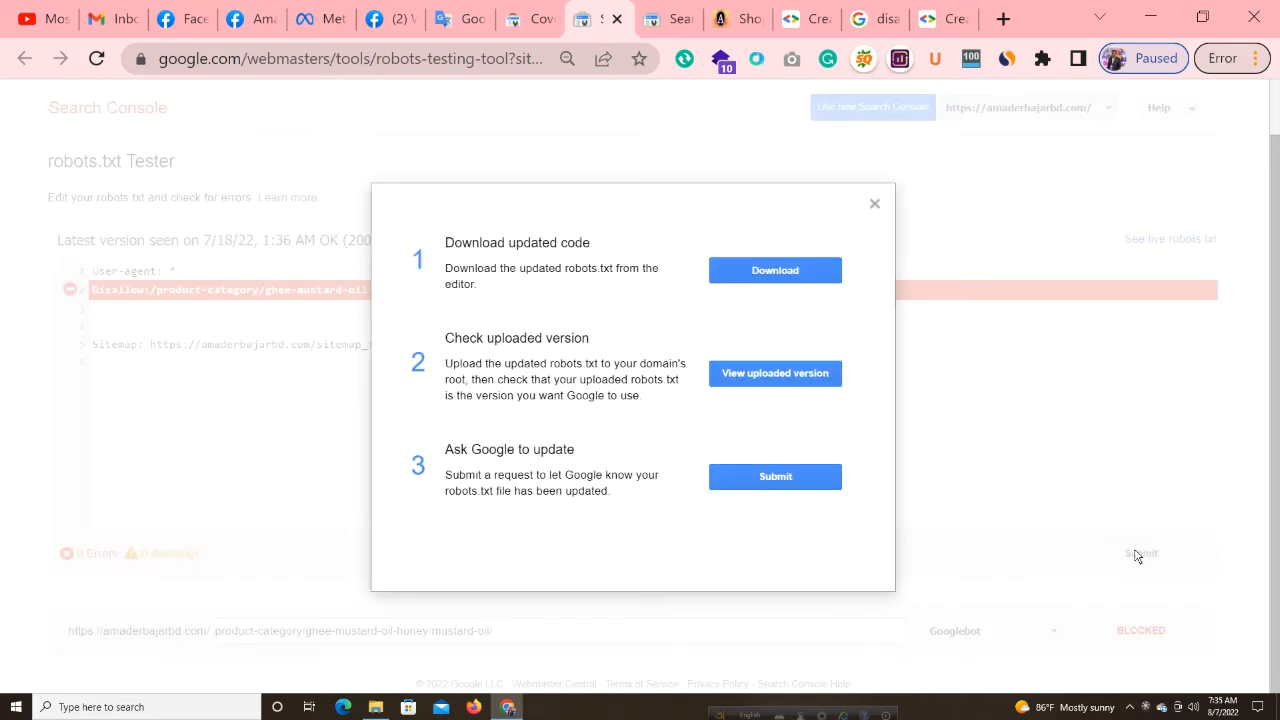
pyautogui.moveTo(868, 510)
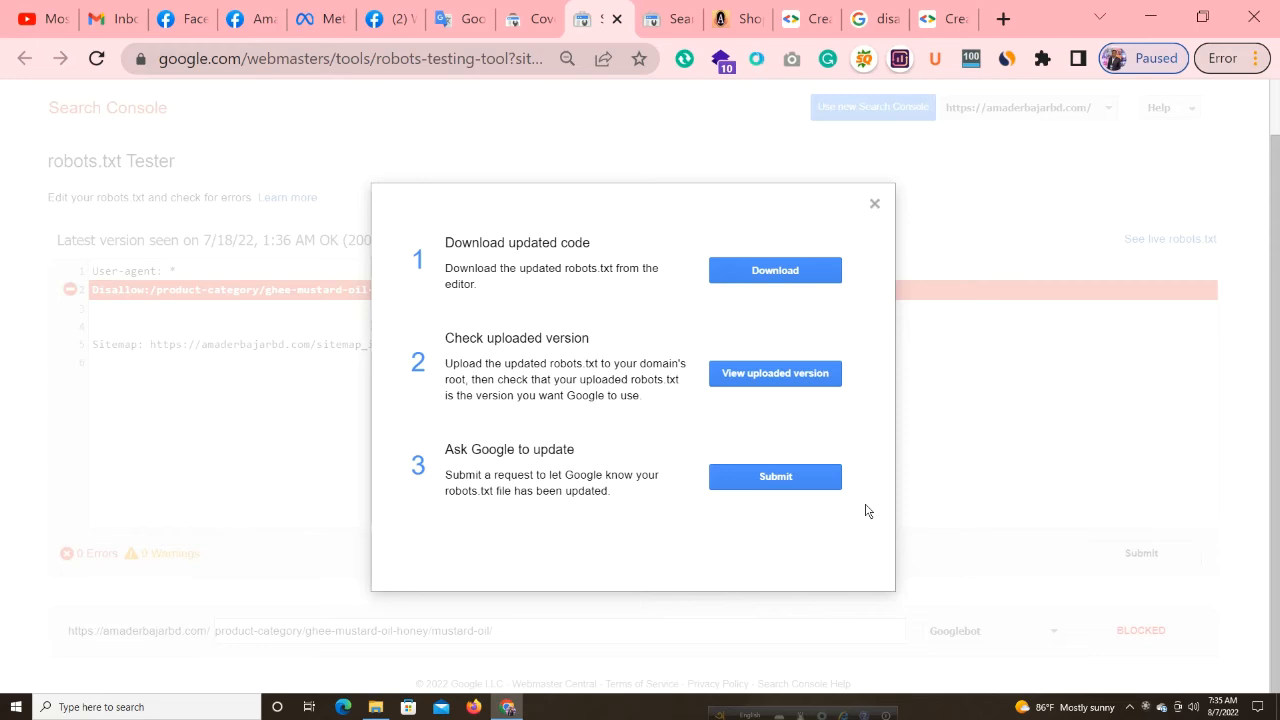
pyautogui.moveTo(544, 476)
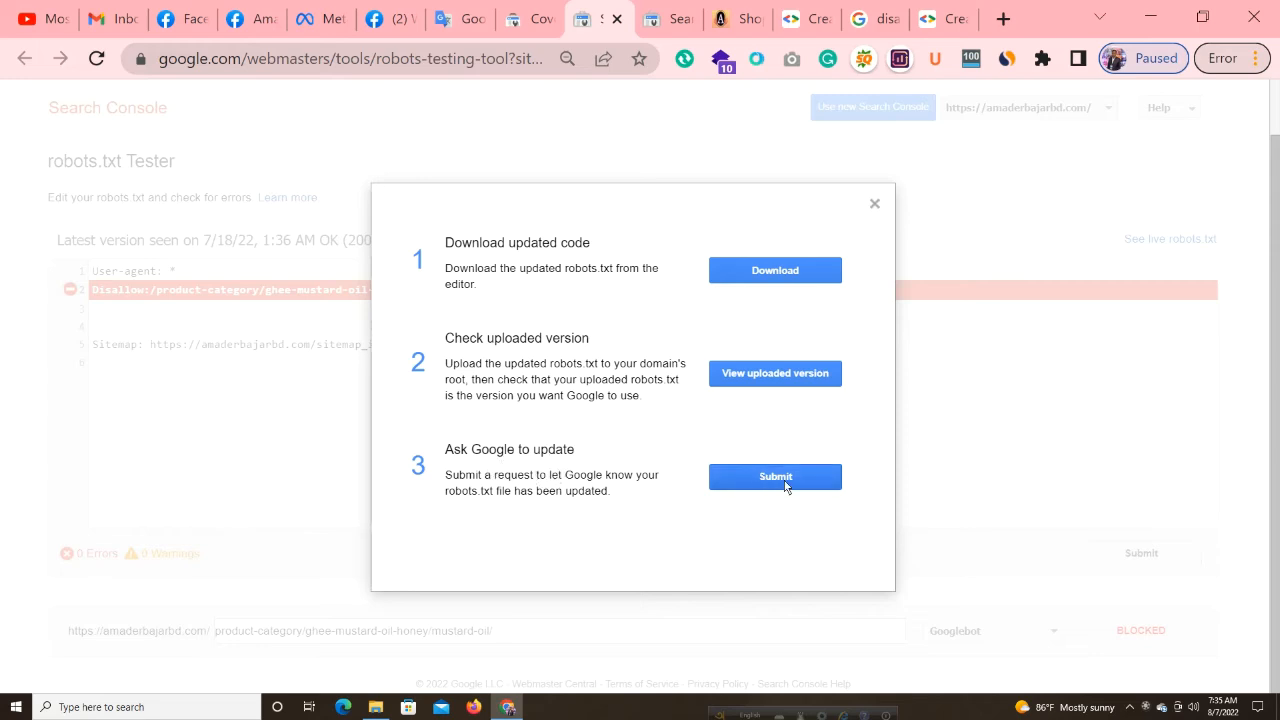
pyautogui.click(776, 476)
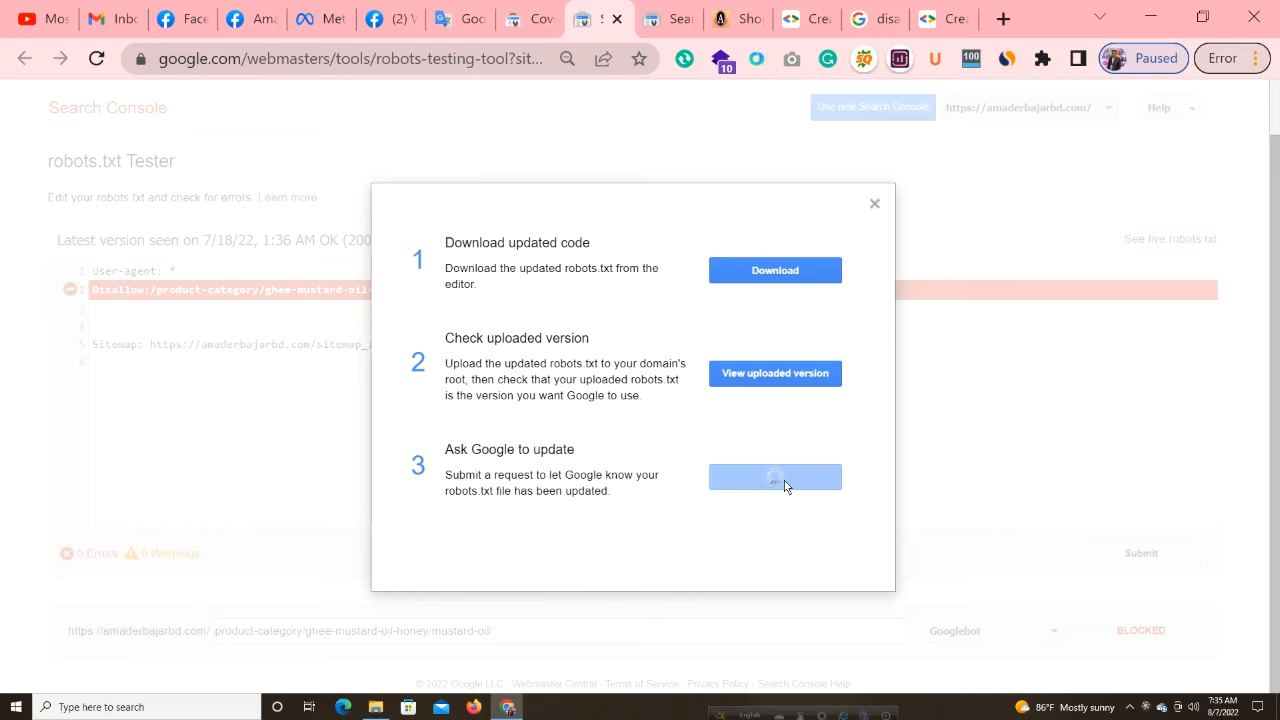
pyautogui.click(774, 476)
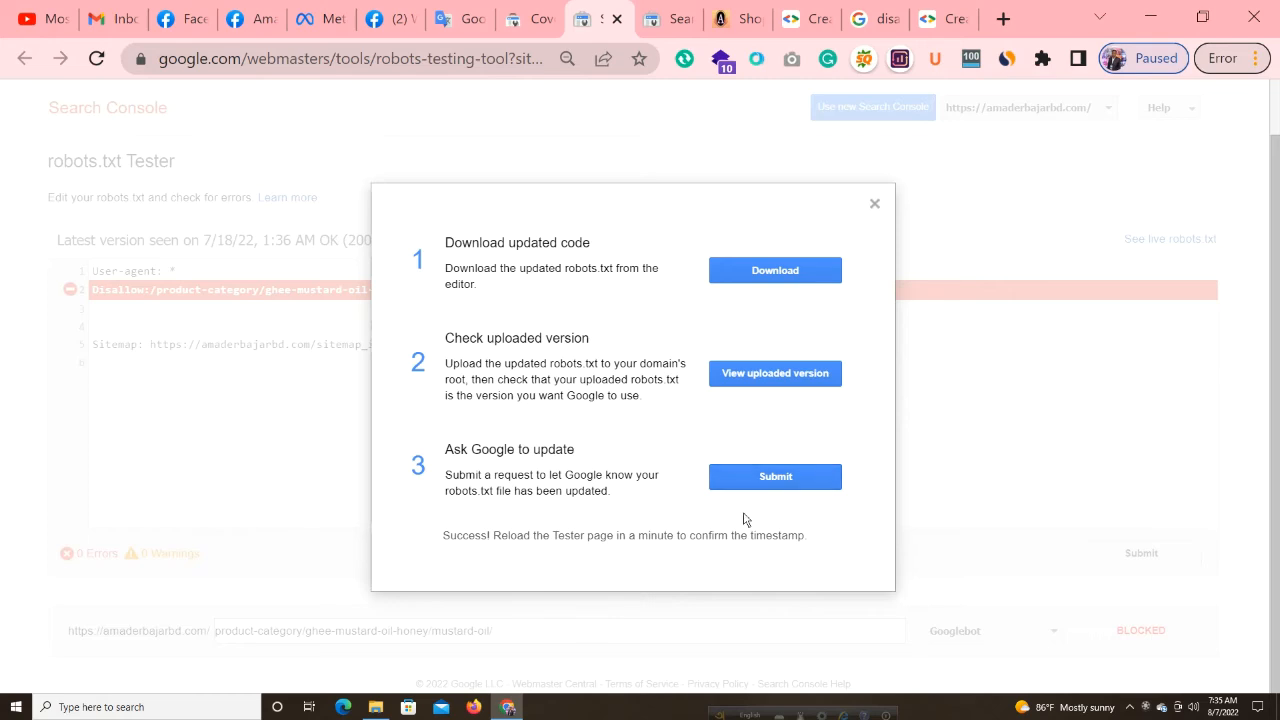
pyautogui.moveTo(670, 552)
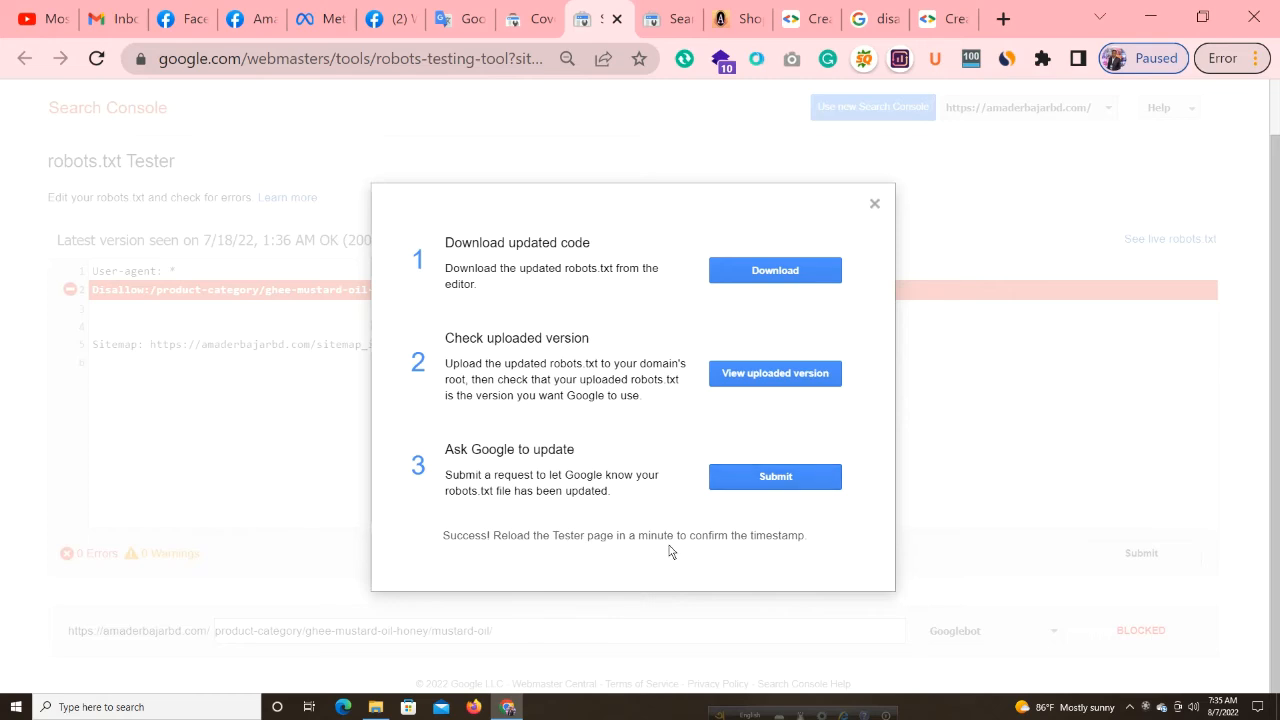
pyautogui.click(874, 204)
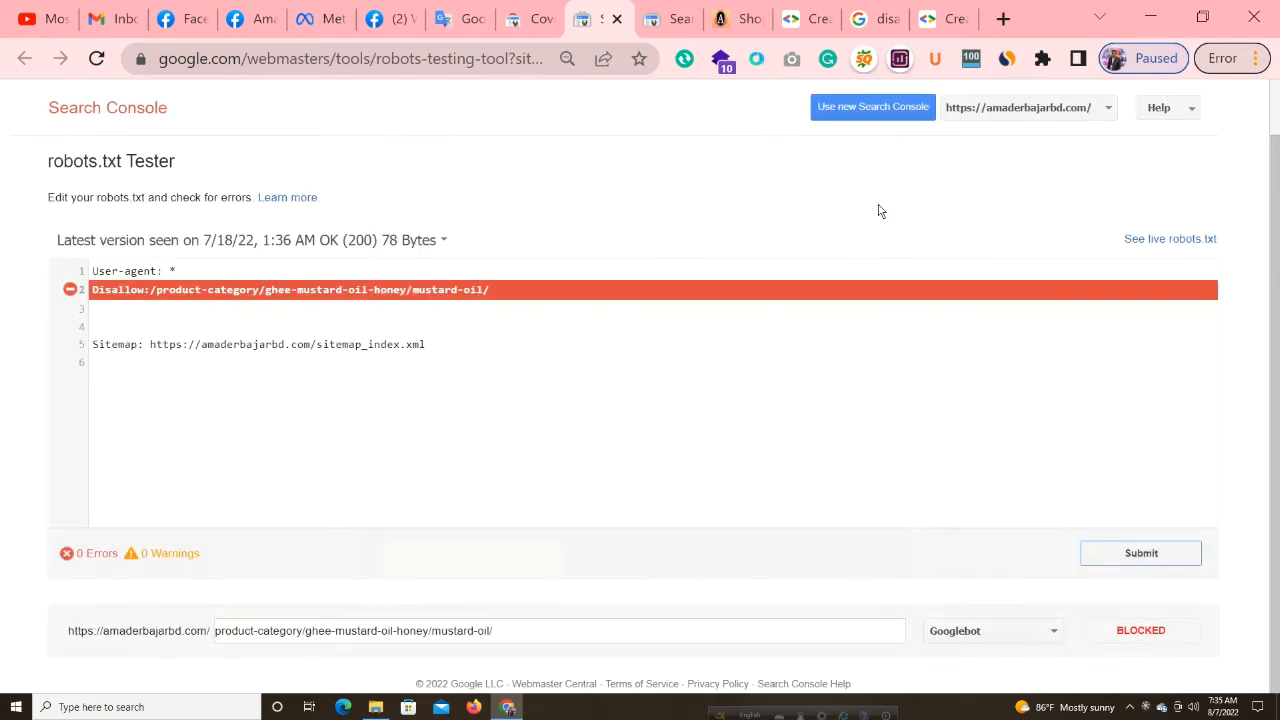